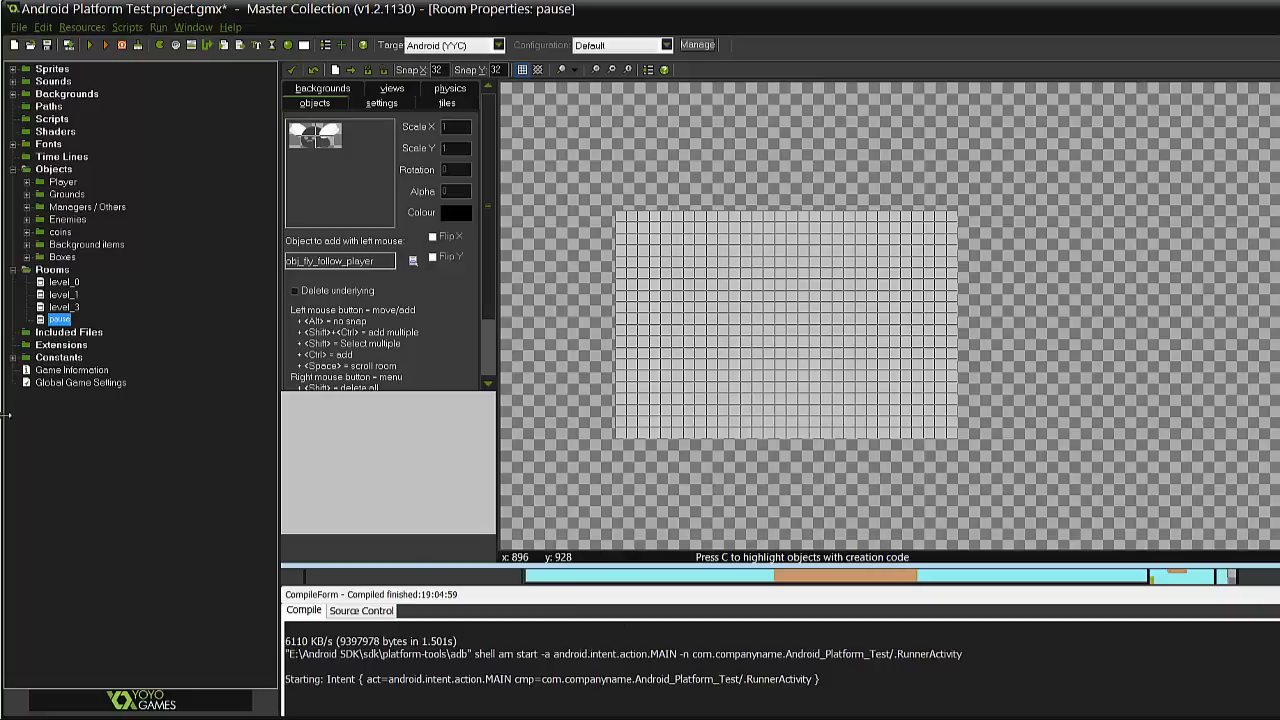
mouse_move(518, 341)
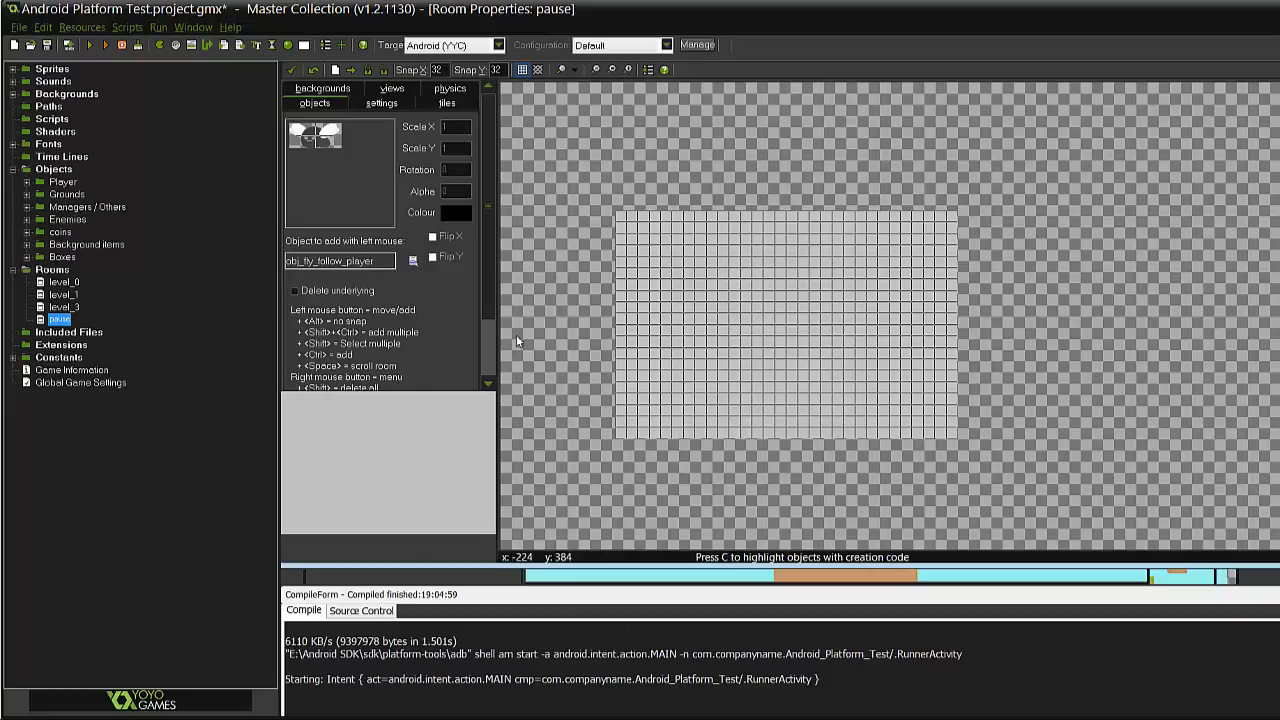
mouse_move(521, 349)
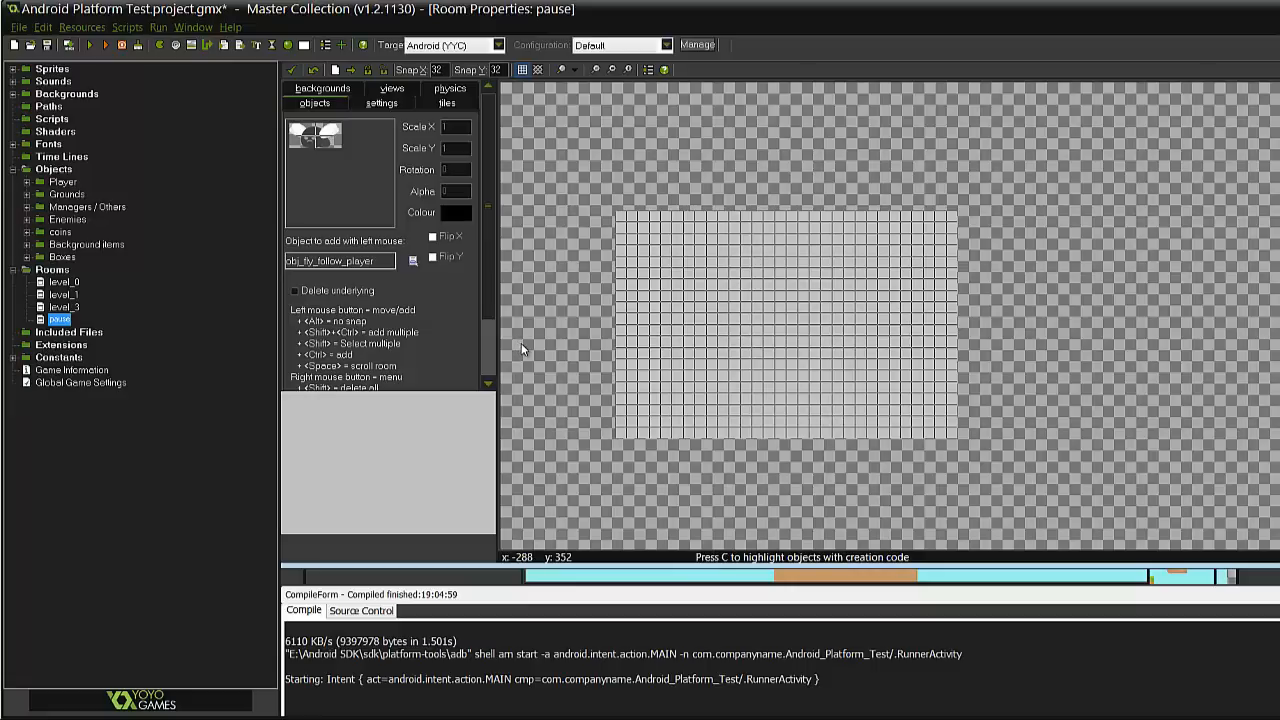
mouse_move(994, 184)
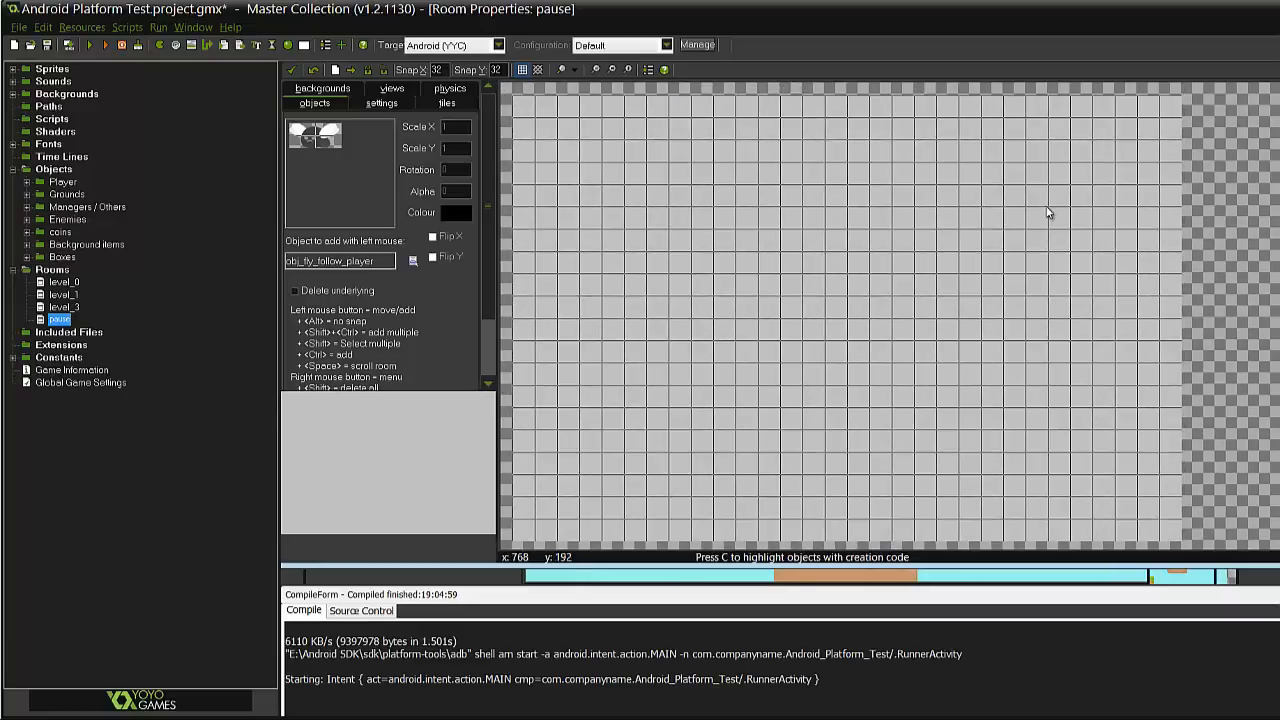
mouse_move(884, 83)
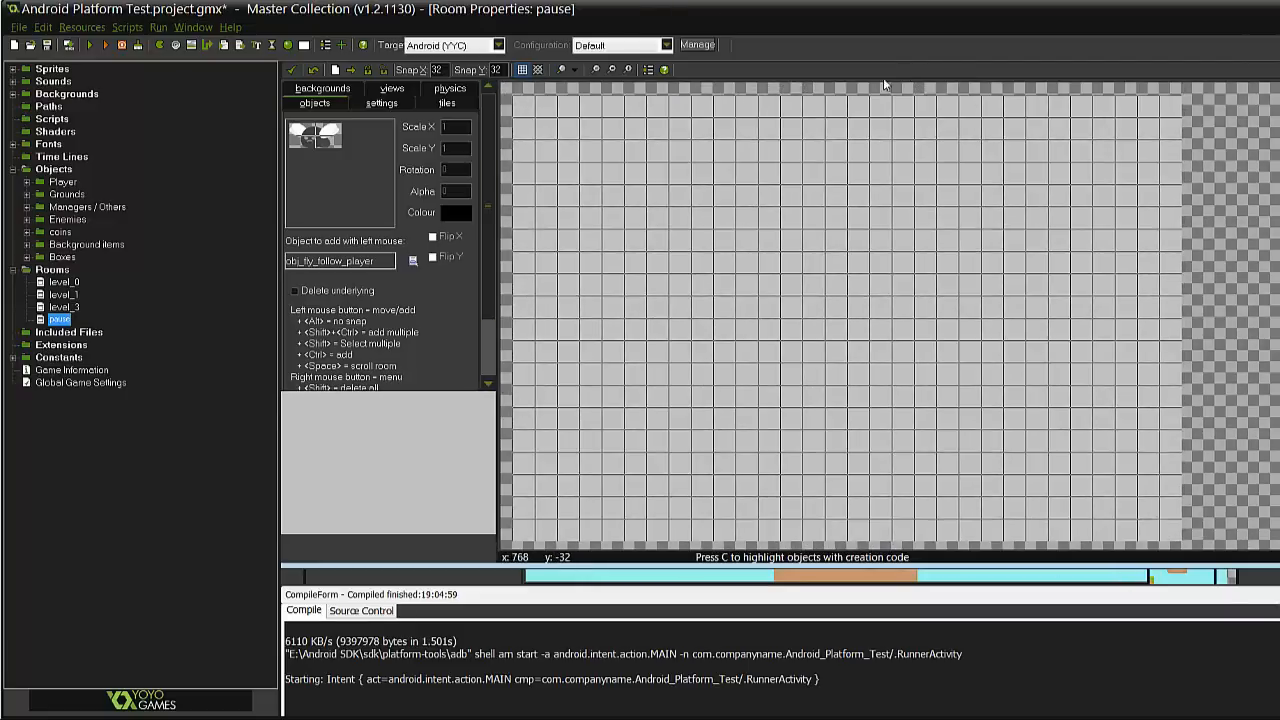
mouse_move(1038, 362)
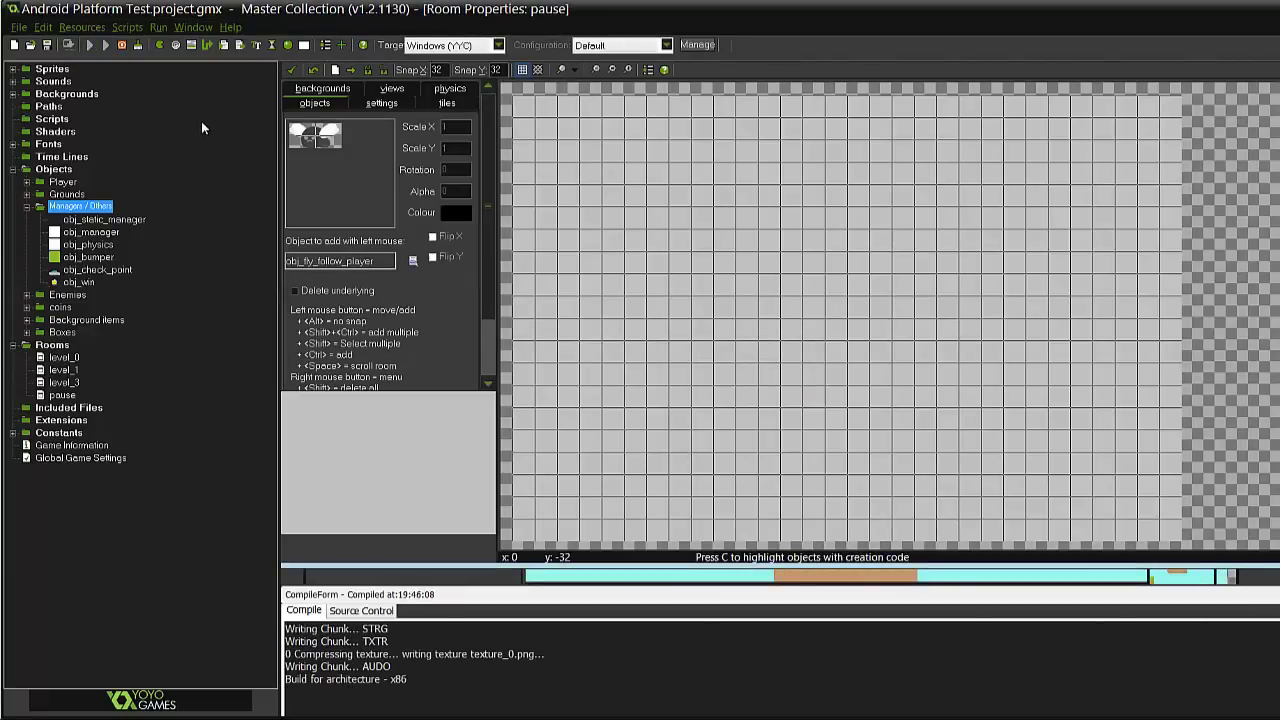
Launch the platformer game on the Windows (YYC) target
click(104, 44)
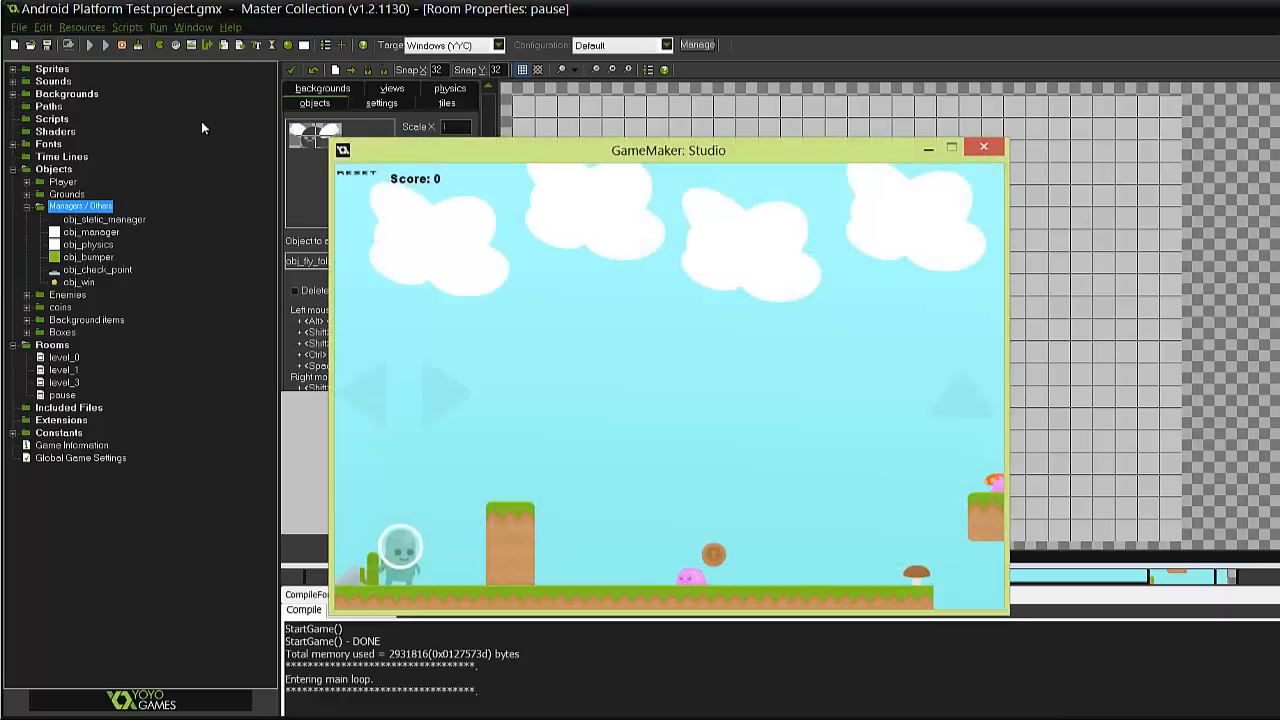
mouse_move(536, 408)
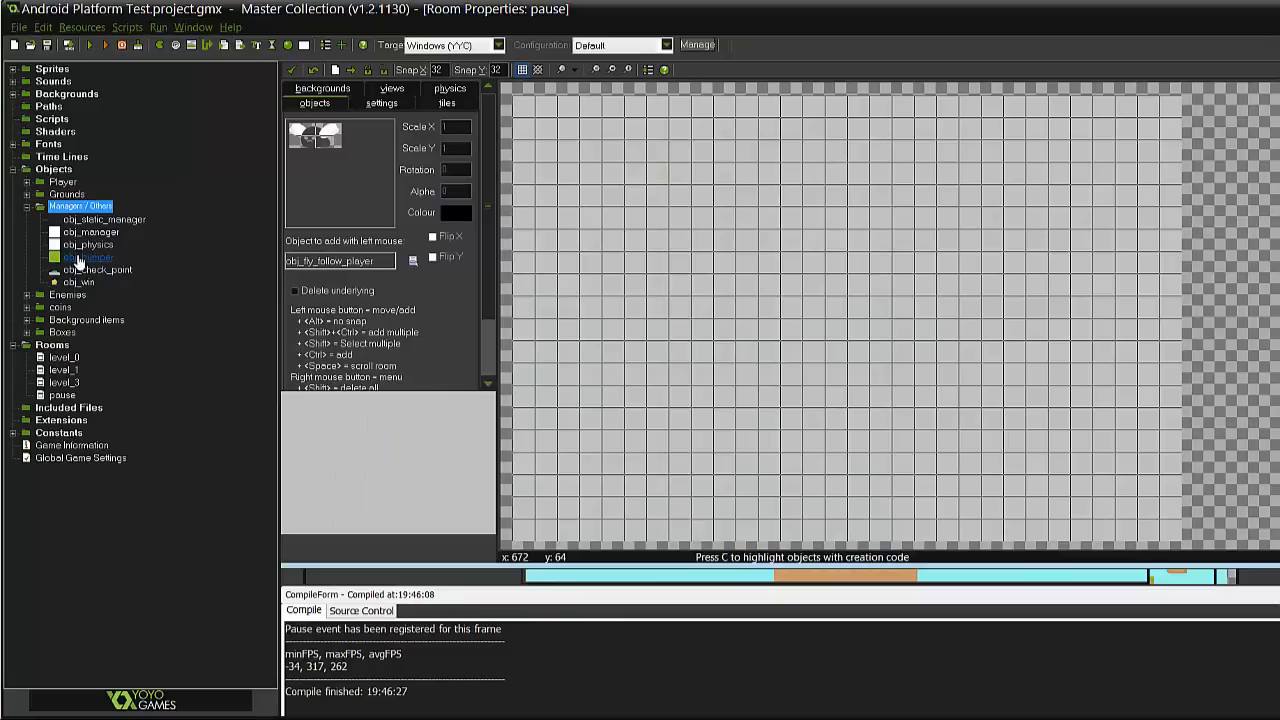
Expand the Managers / Others objects group and open obj_static_manager's properties
click(90, 231)
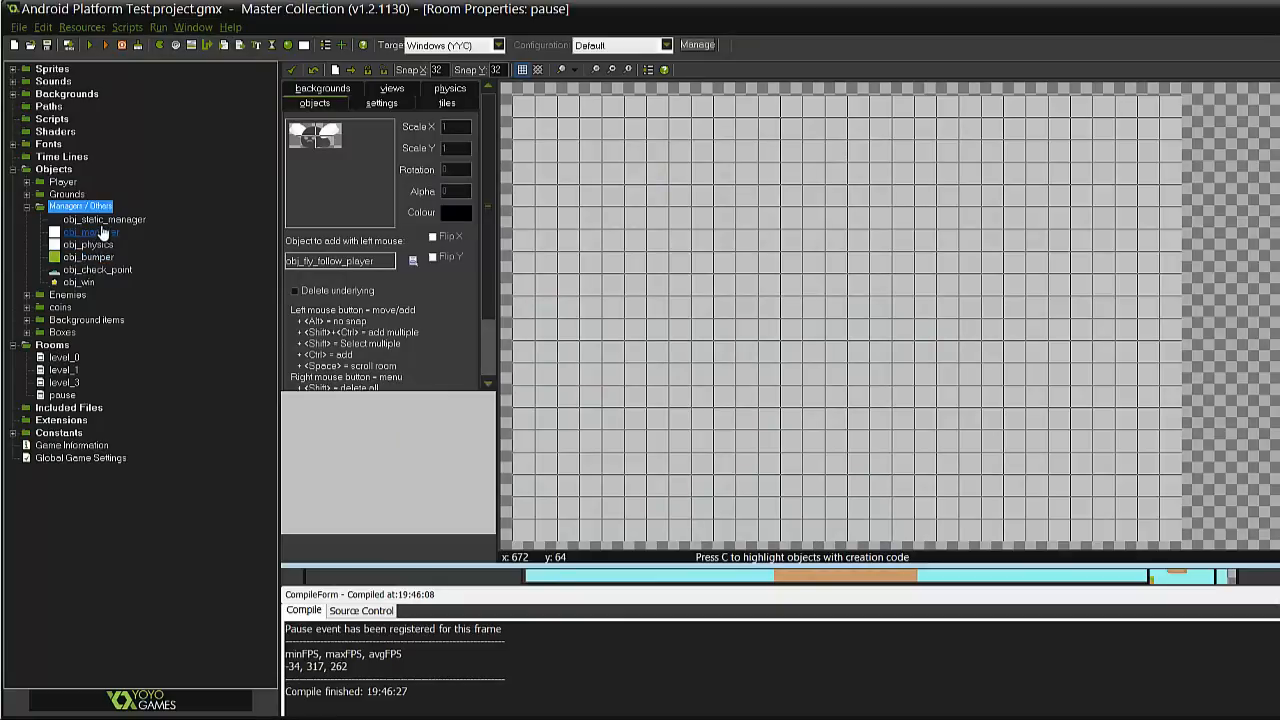
click(103, 219)
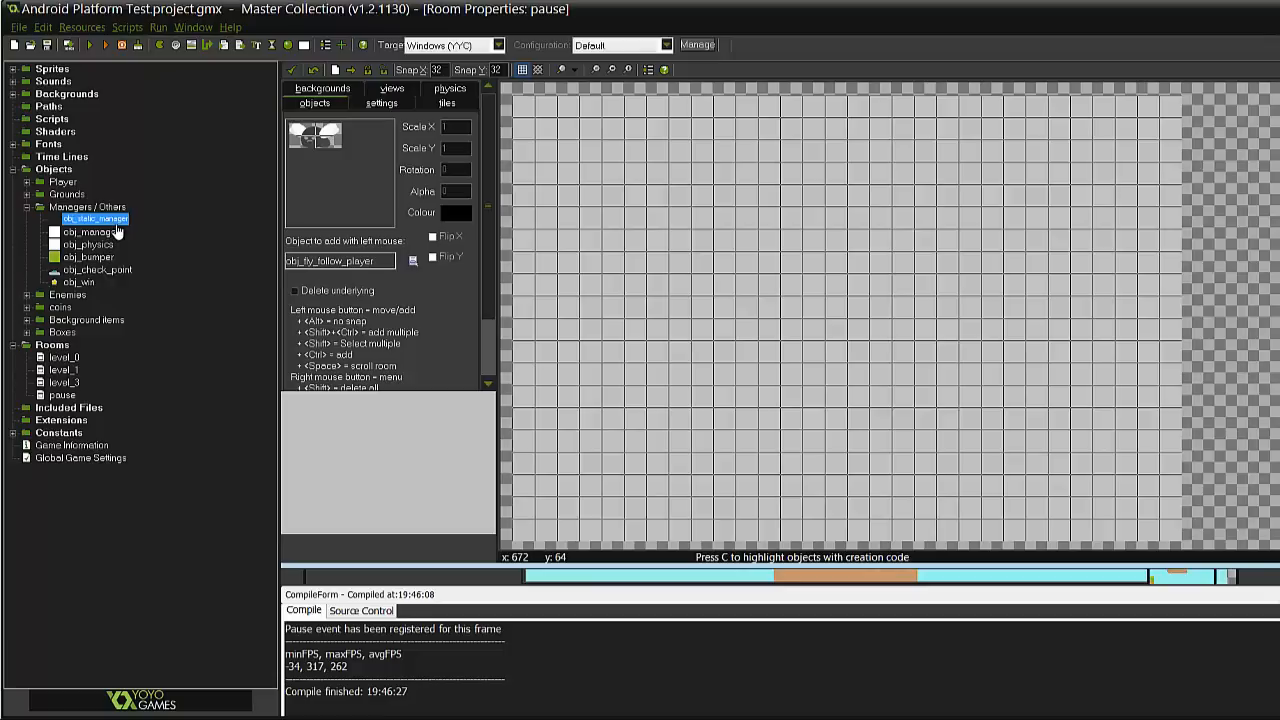
double_click(95, 218)
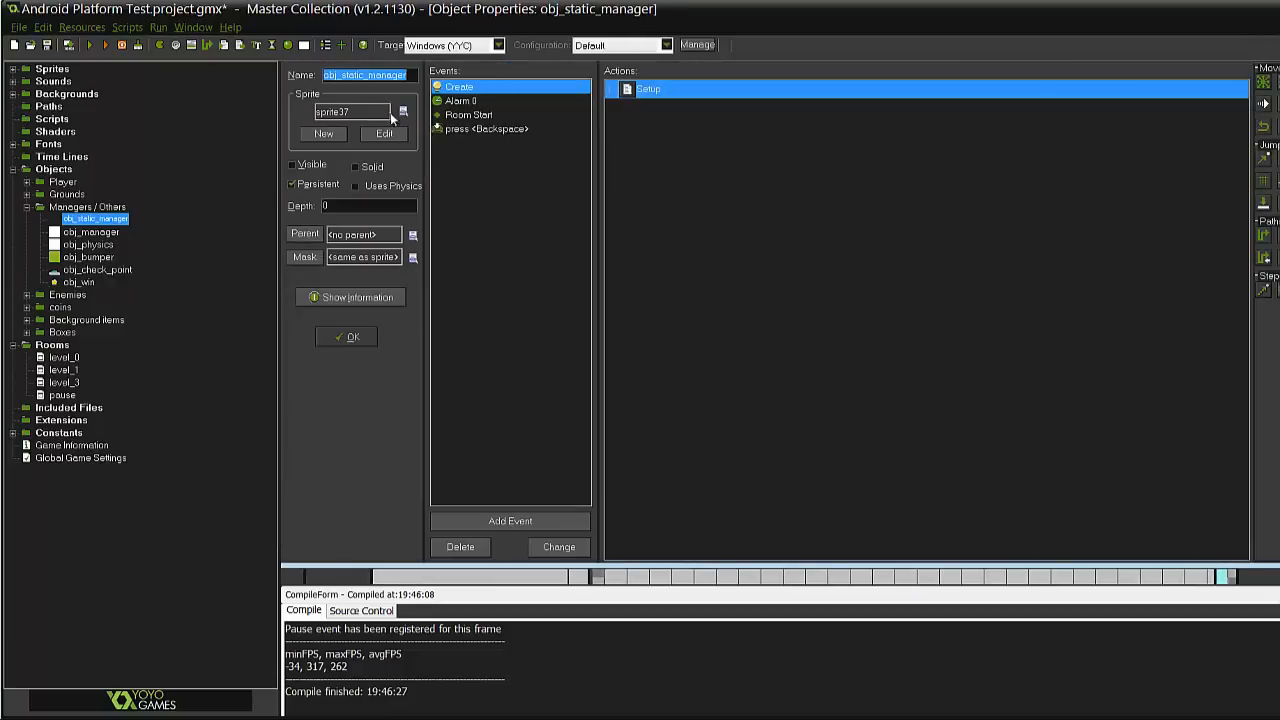
mouse_move(558, 310)
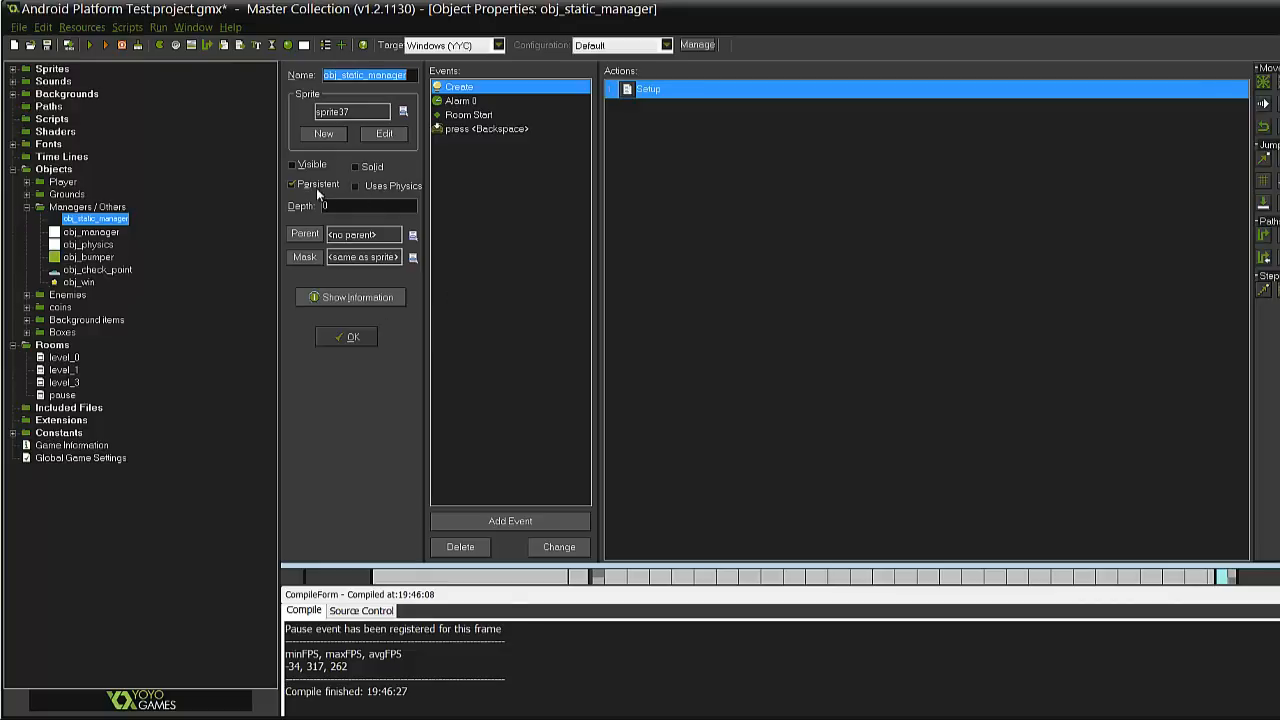
mouse_move(370, 199)
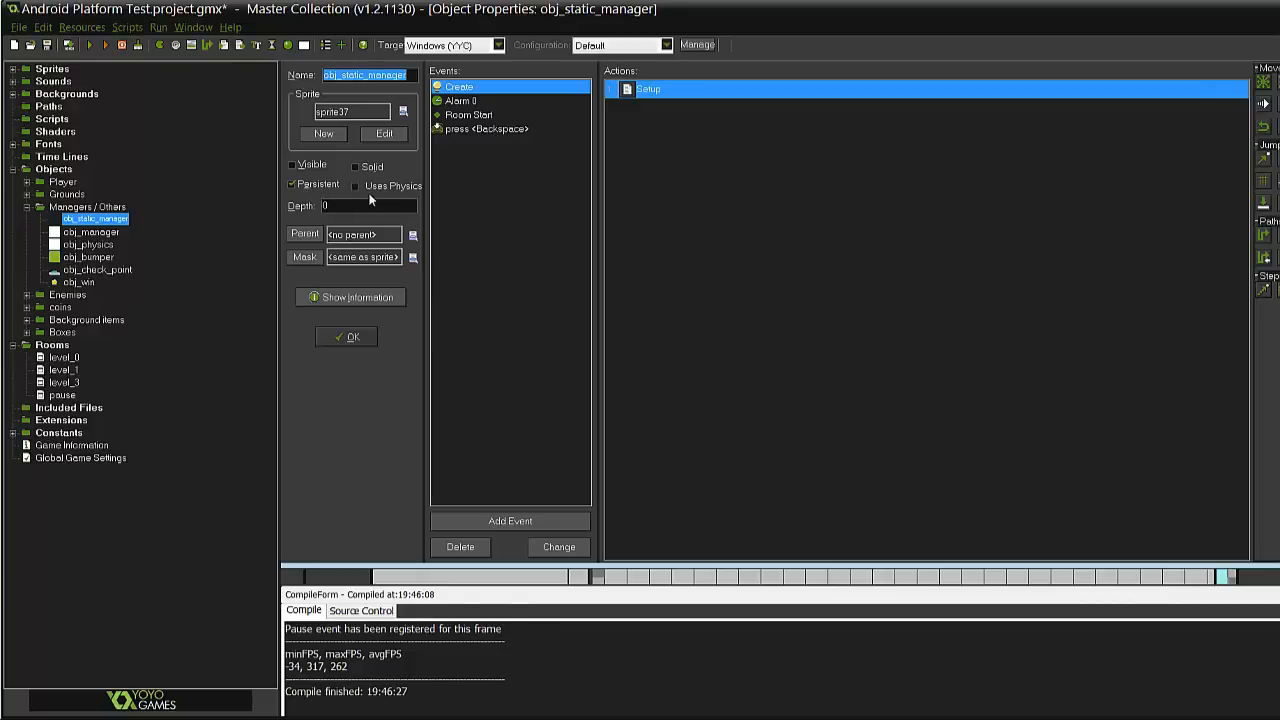
mouse_move(322, 263)
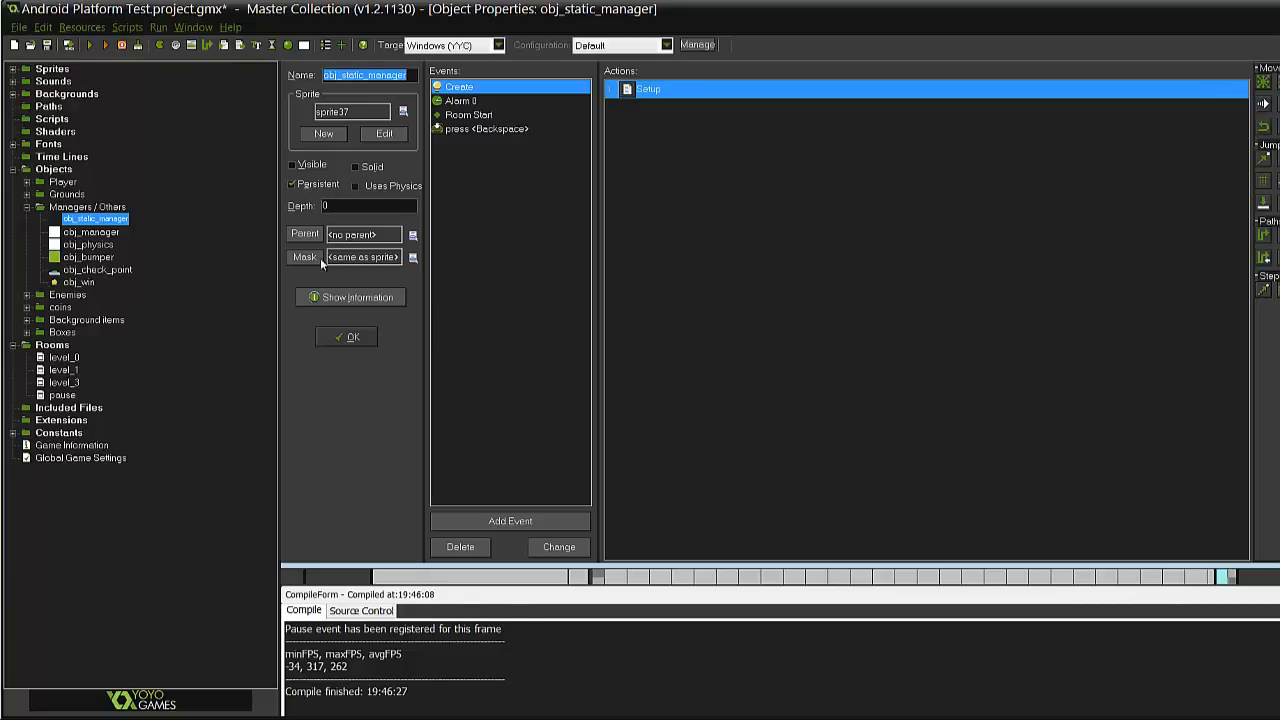
mouse_move(486, 128)
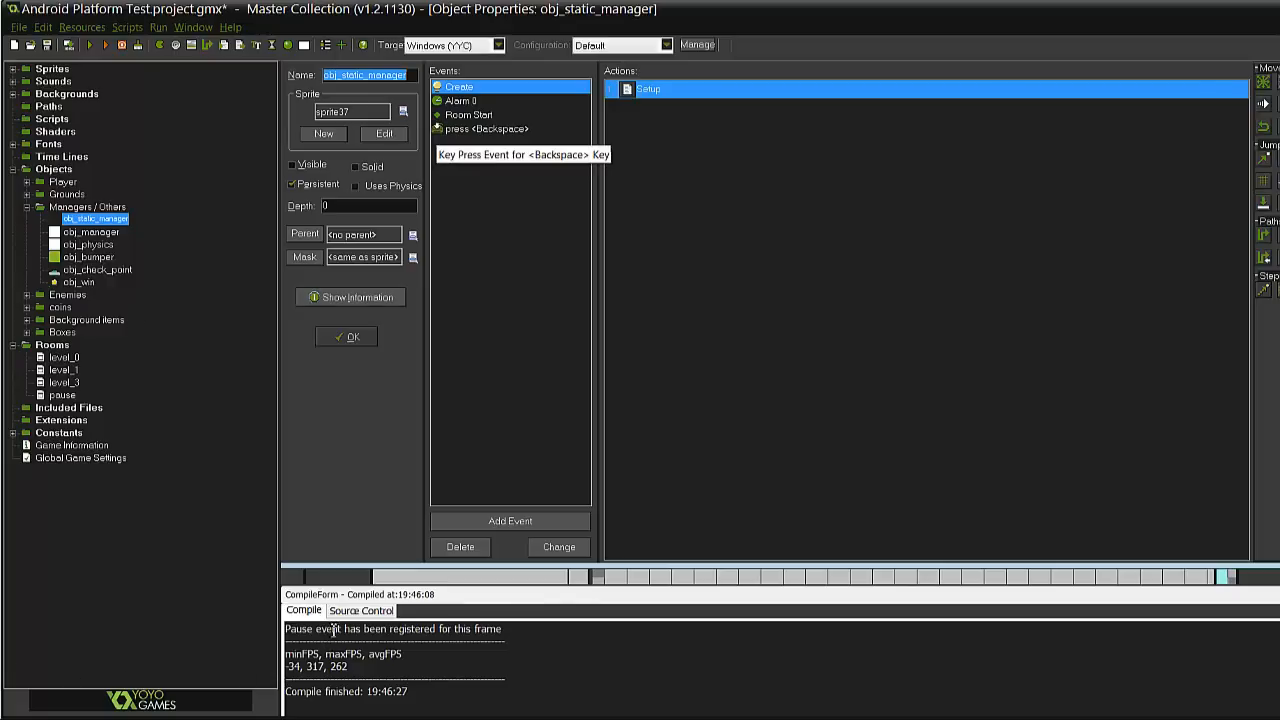
mouse_move(544, 166)
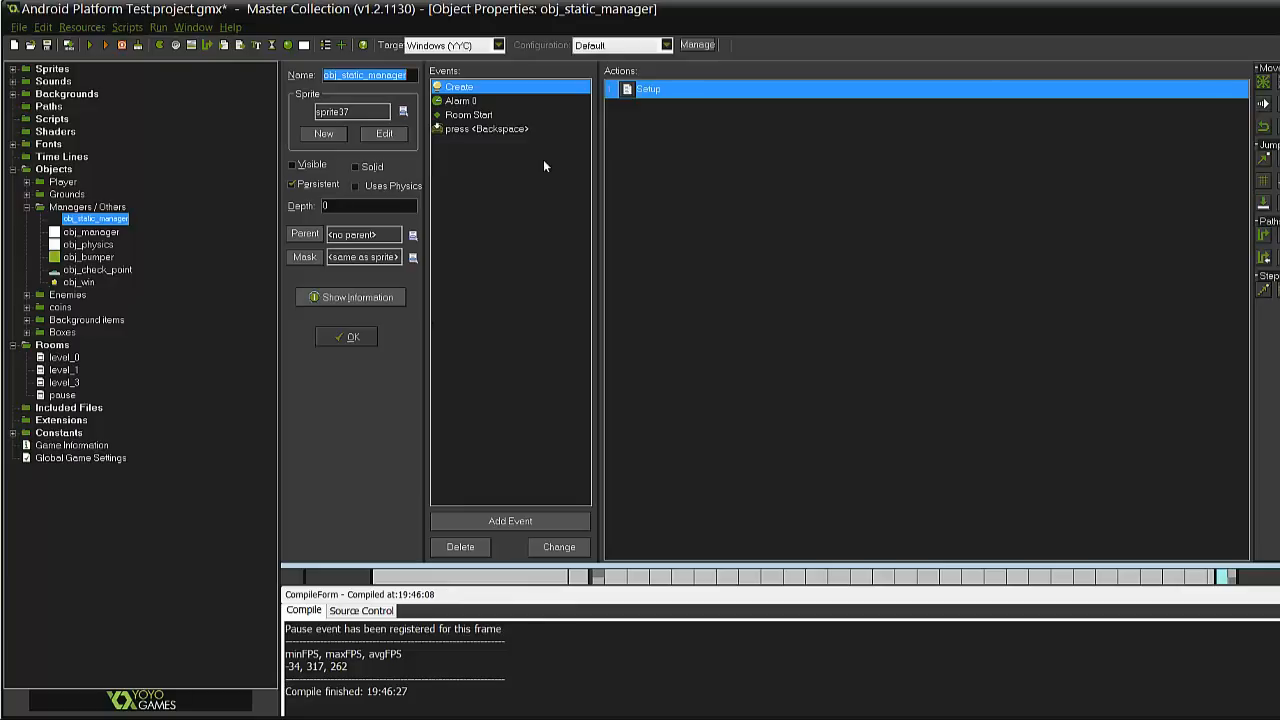
mouse_move(583, 71)
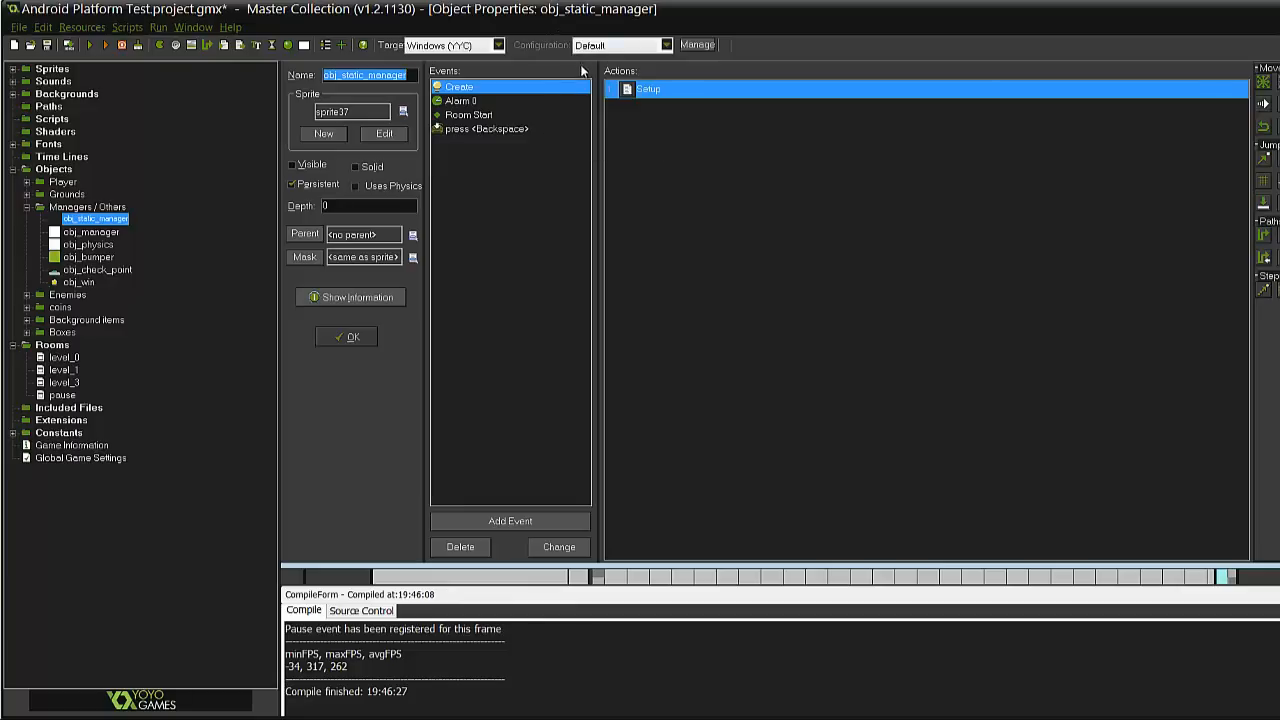
mouse_move(635, 103)
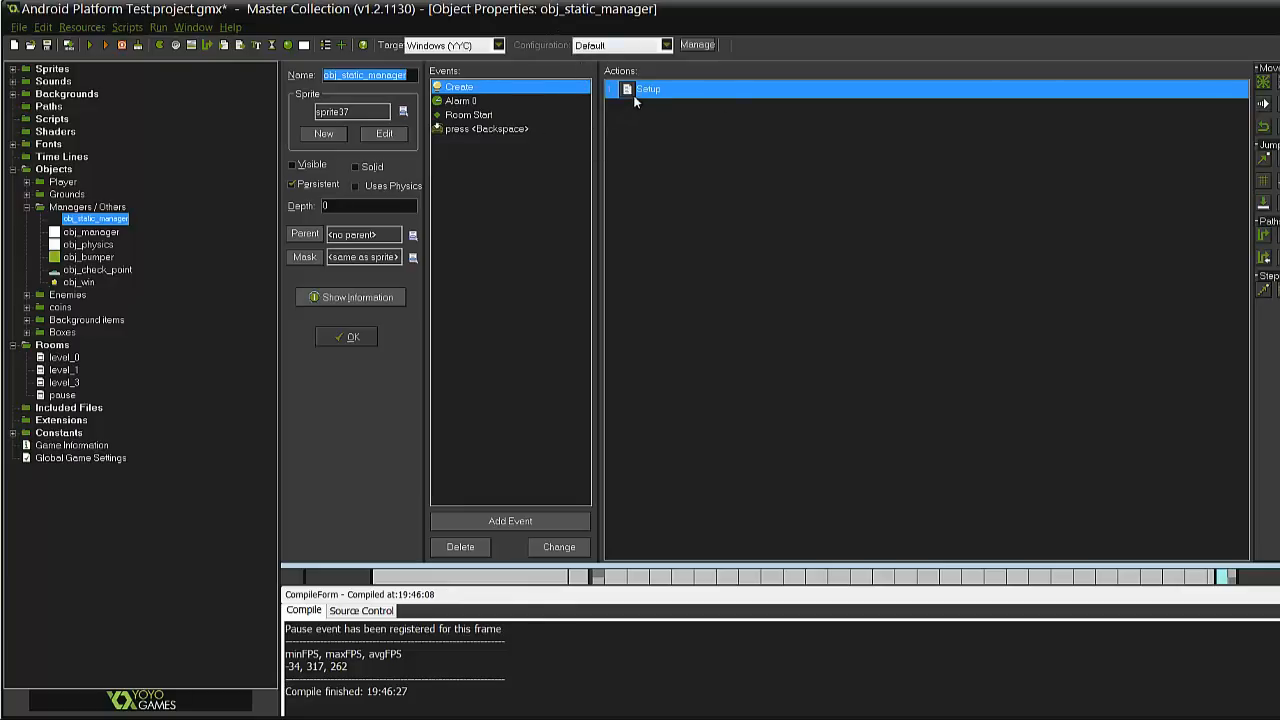
double_click(648, 89)
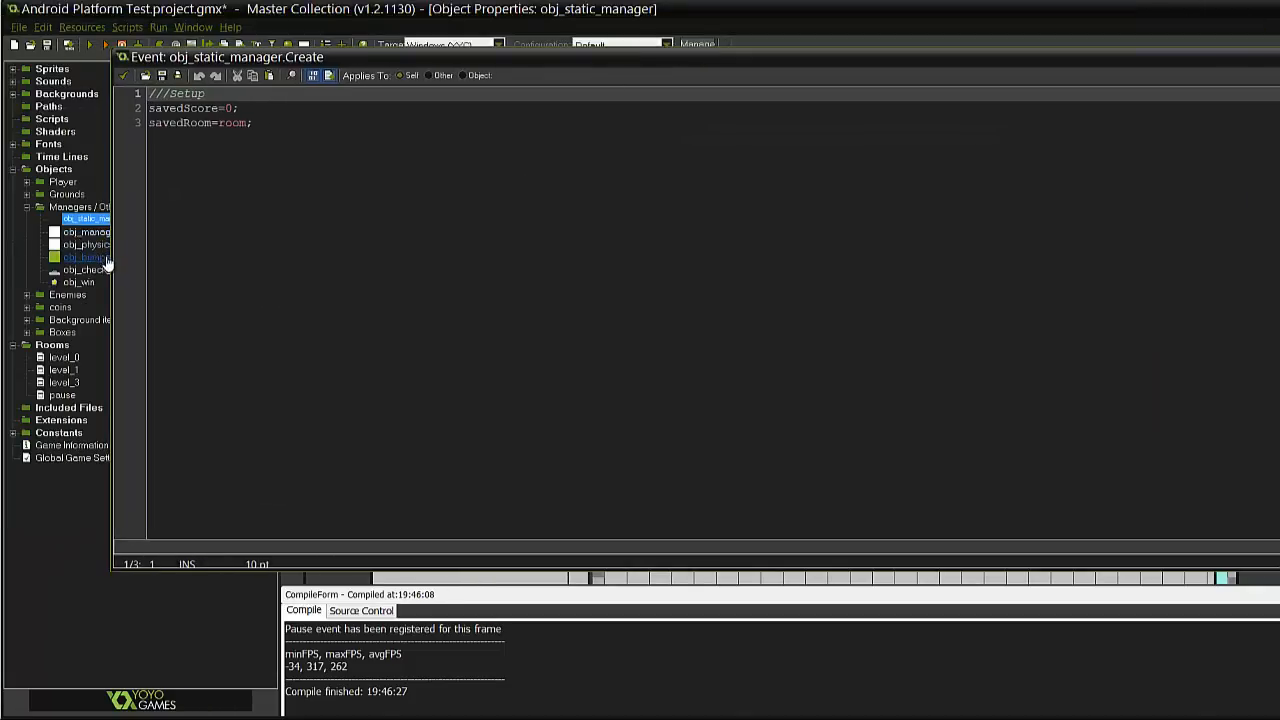
double_click(85, 218)
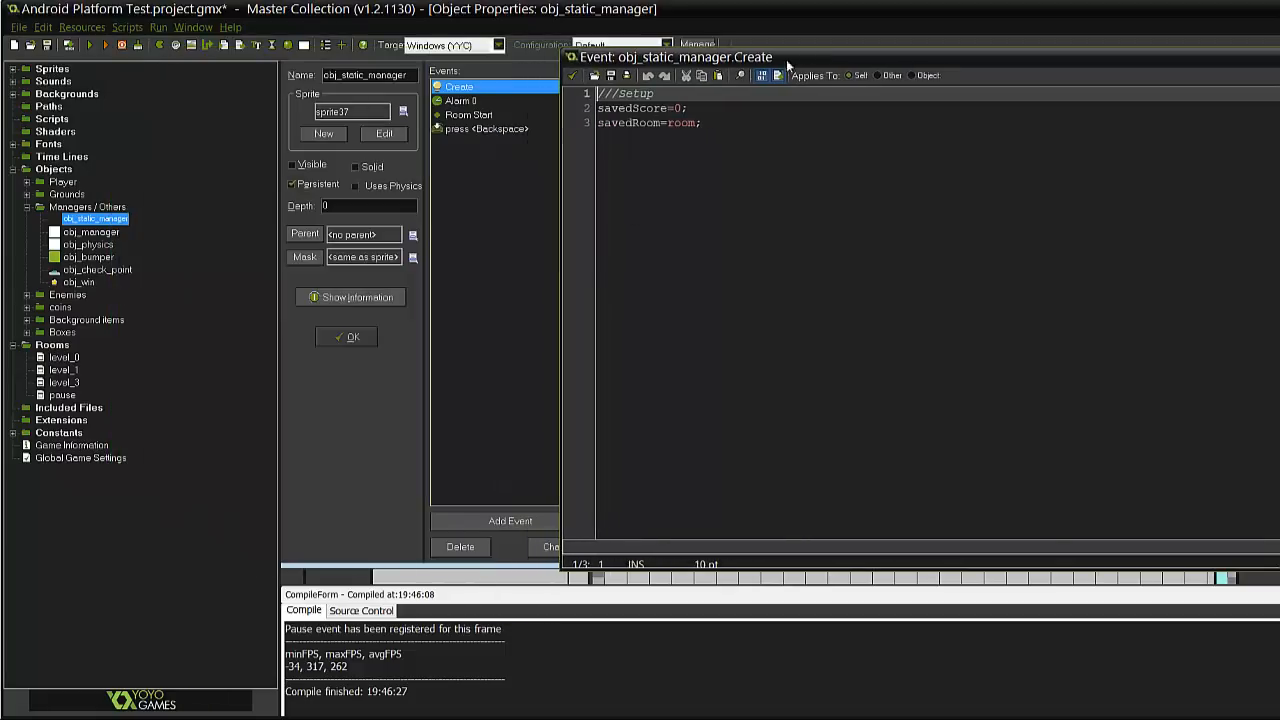
click(1133, 89)
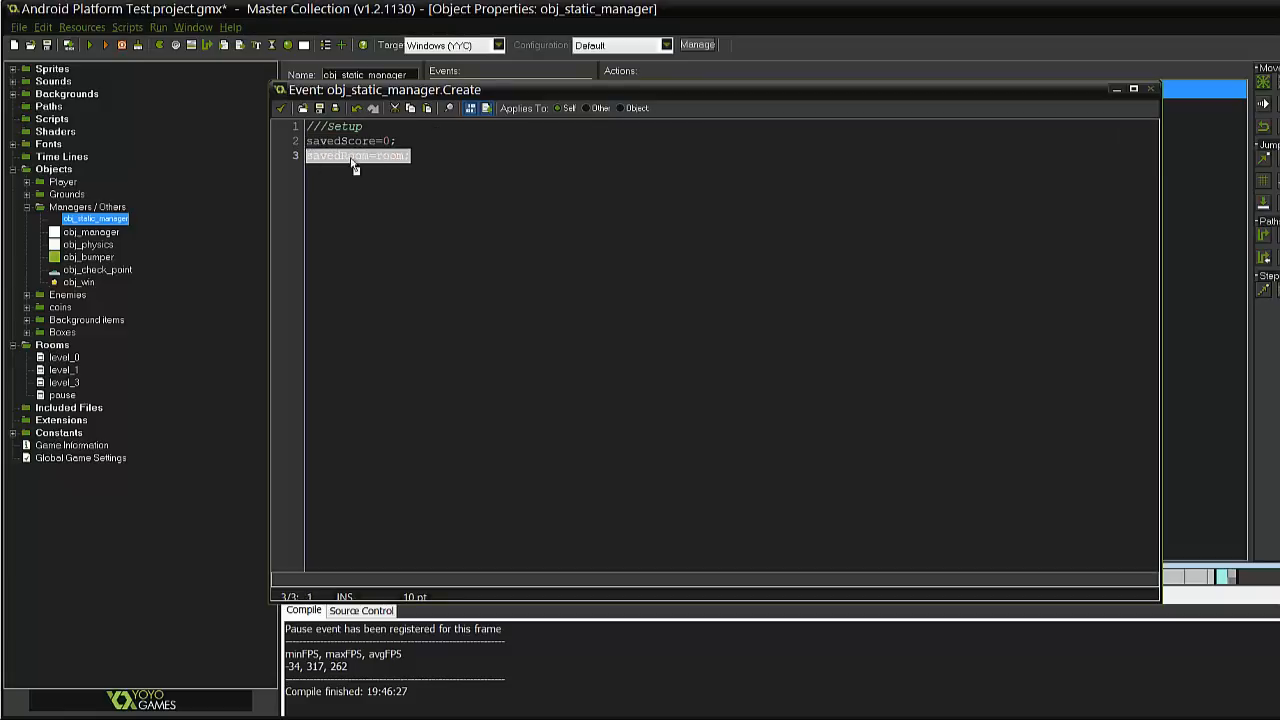
mouse_move(502, 297)
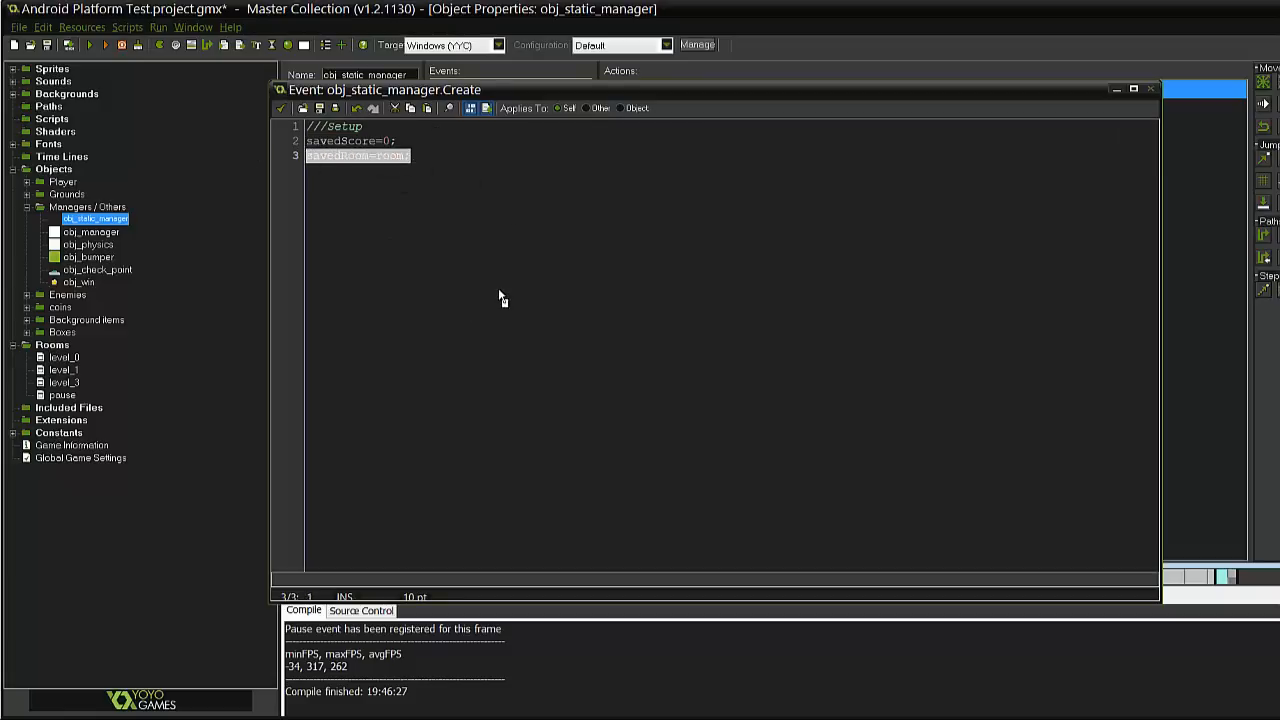
mouse_move(657, 163)
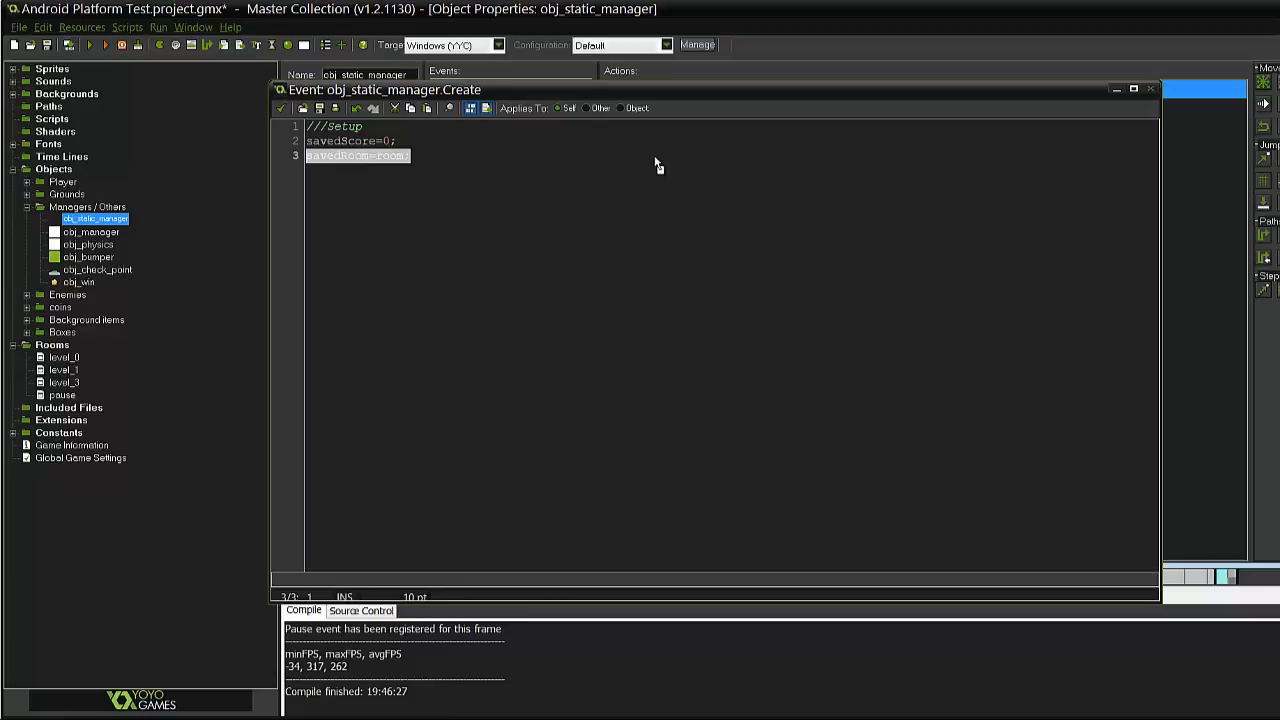
mouse_move(727, 298)
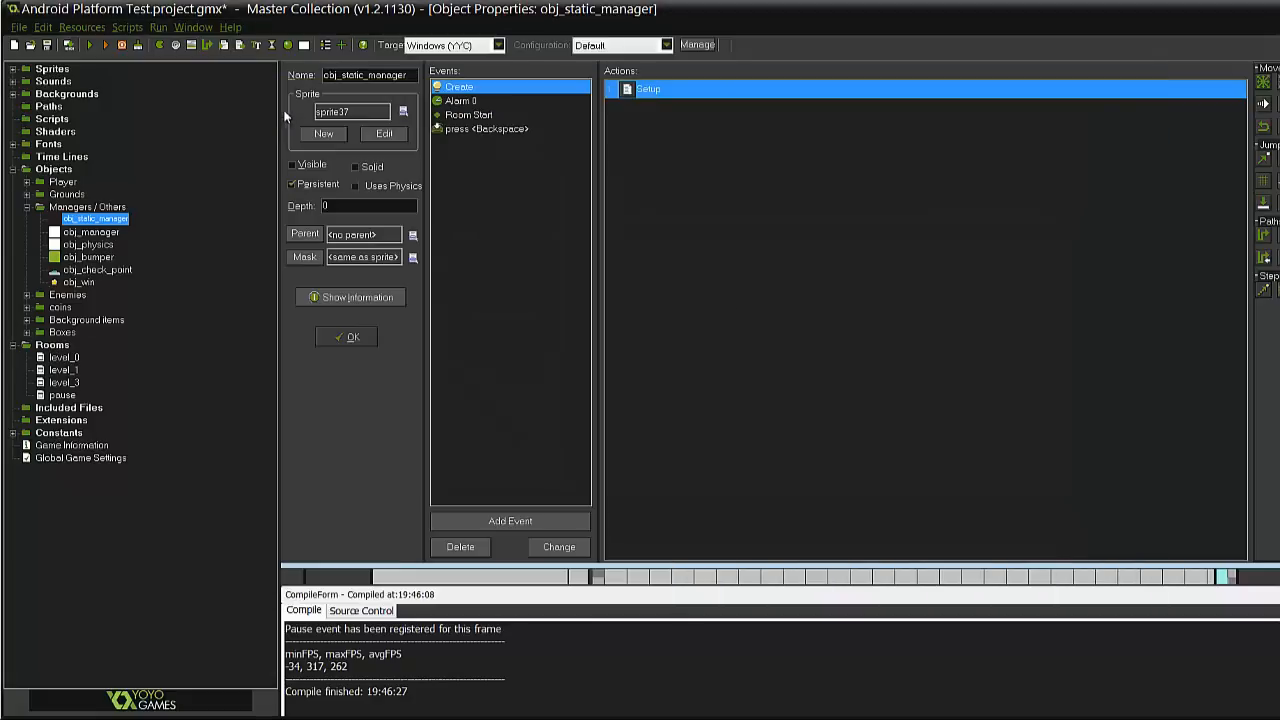
View obj_static_manager's Alarm 0, Room Start, then Backspace press event actions
click(461, 101)
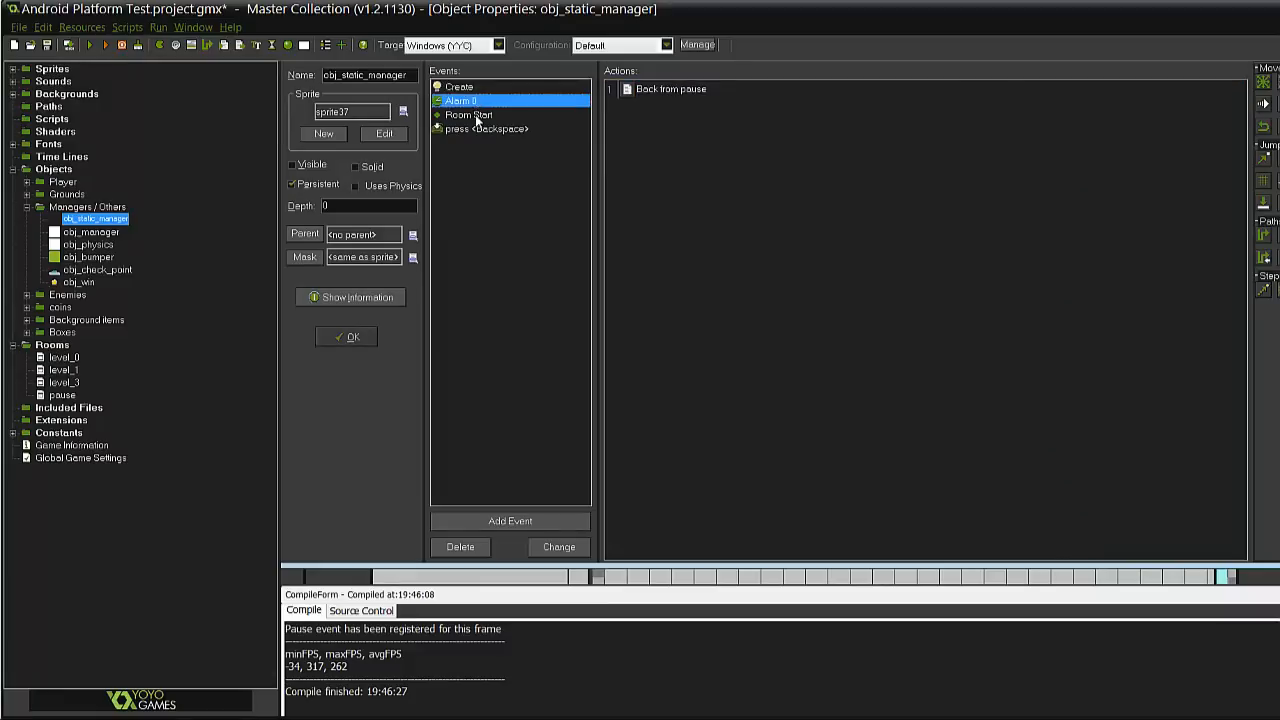
click(469, 115)
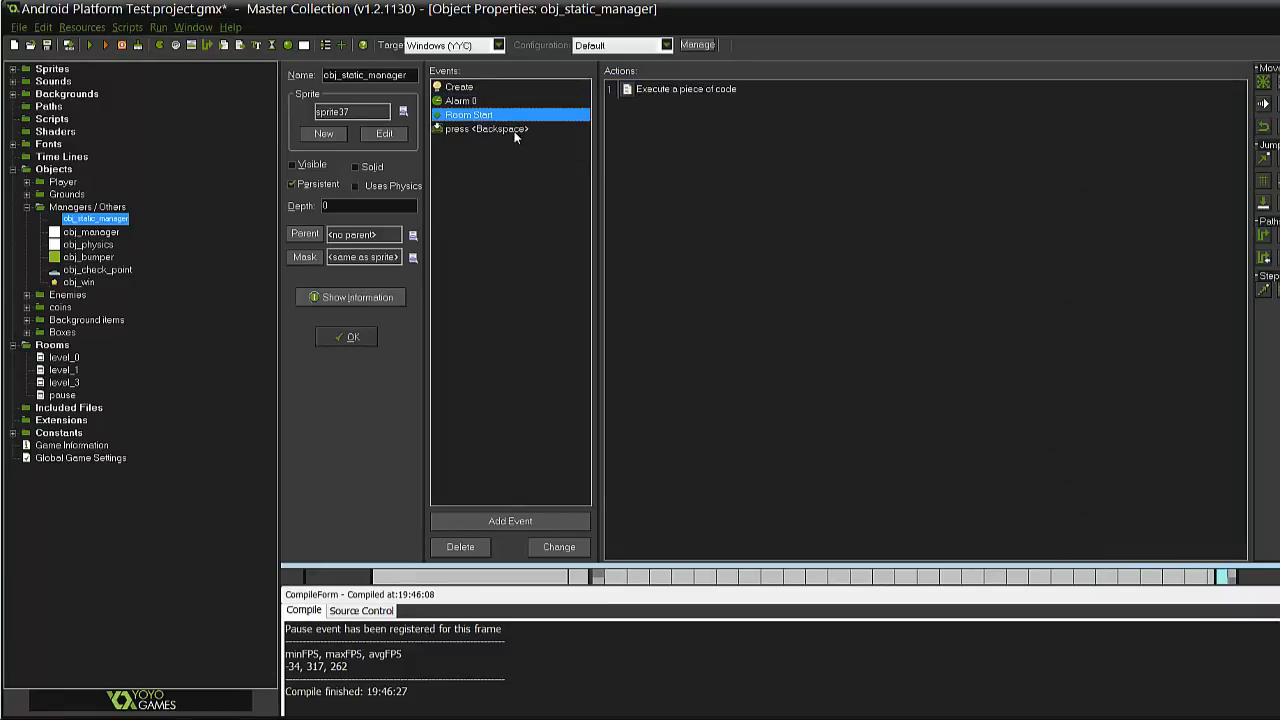
click(486, 129)
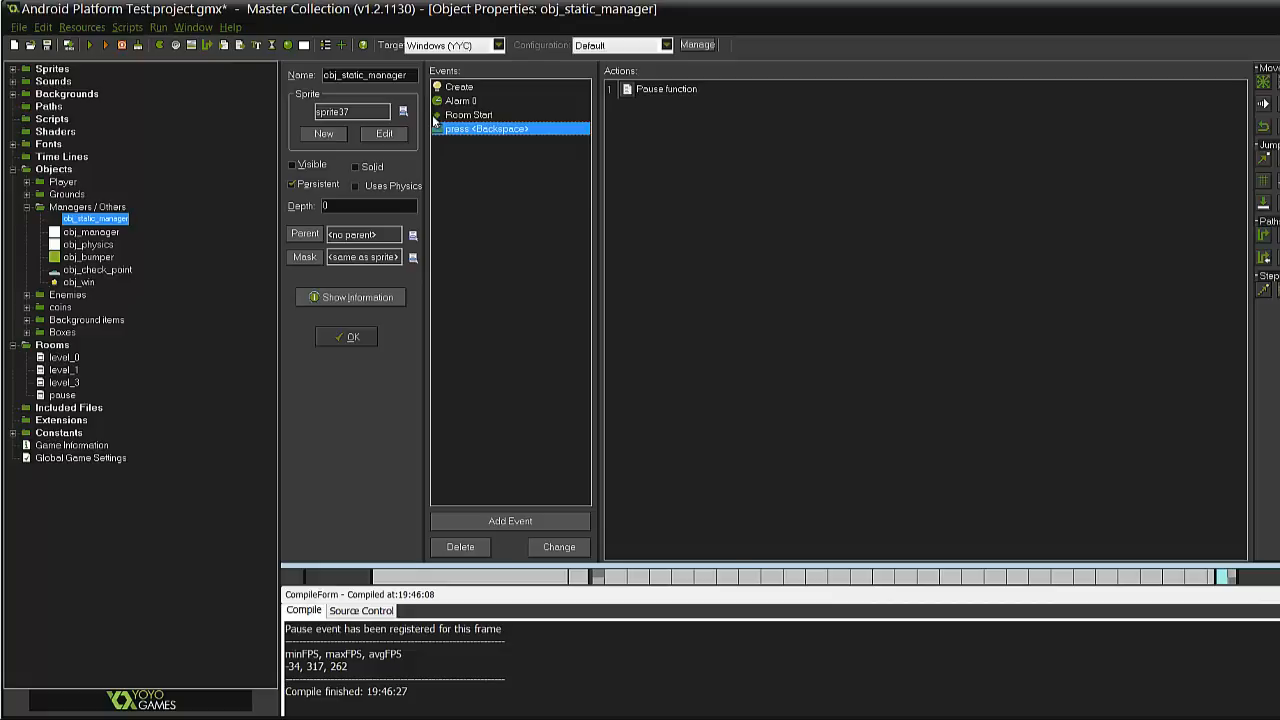
mouse_move(640, 188)
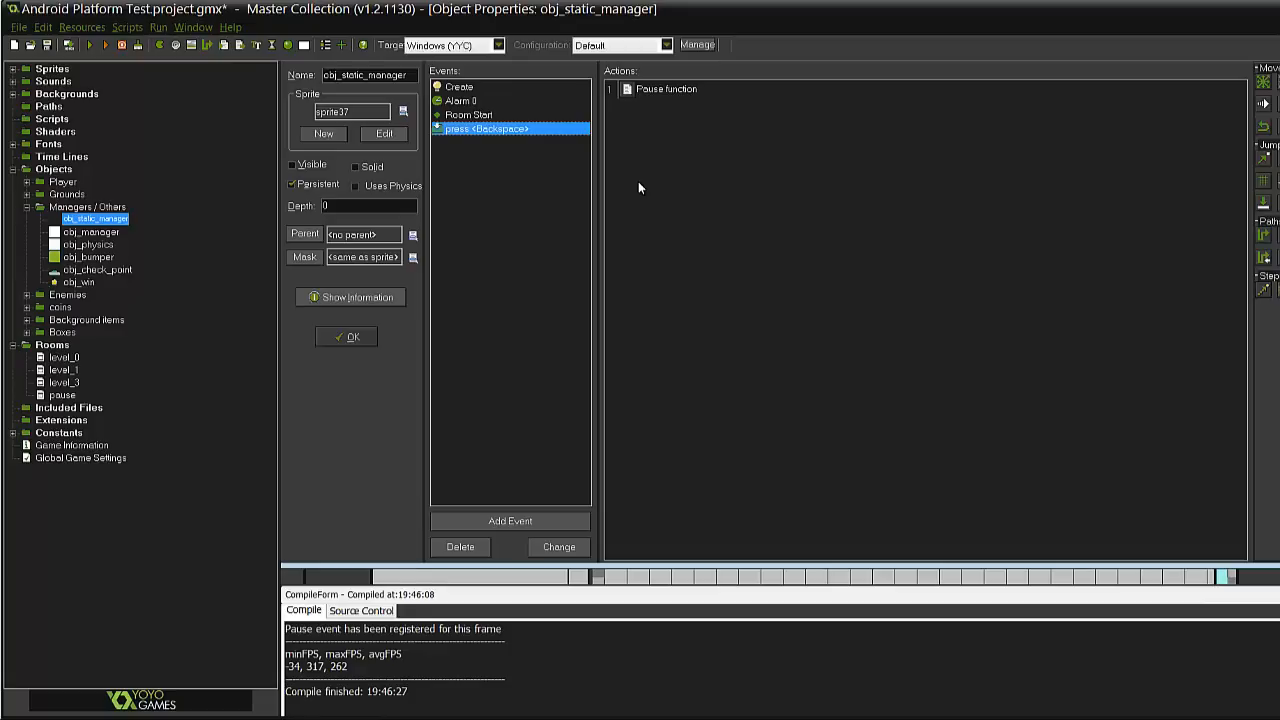
mouse_move(784, 122)
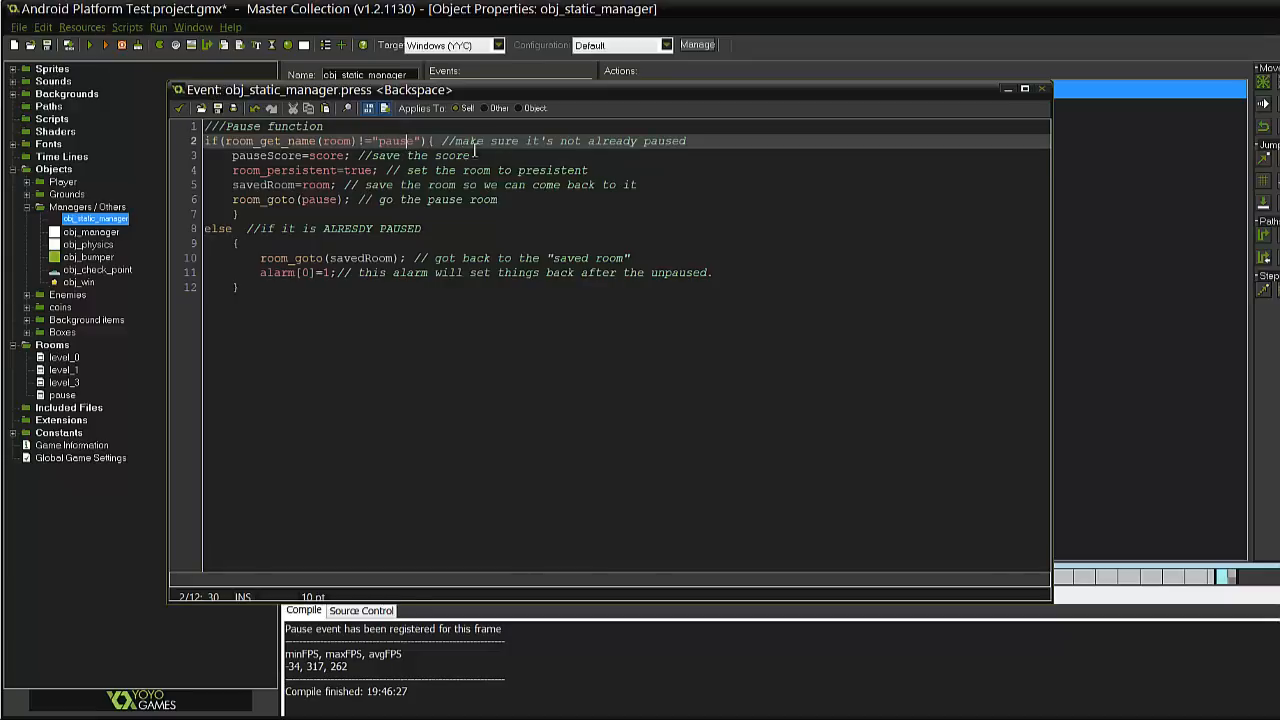
mouse_move(537, 116)
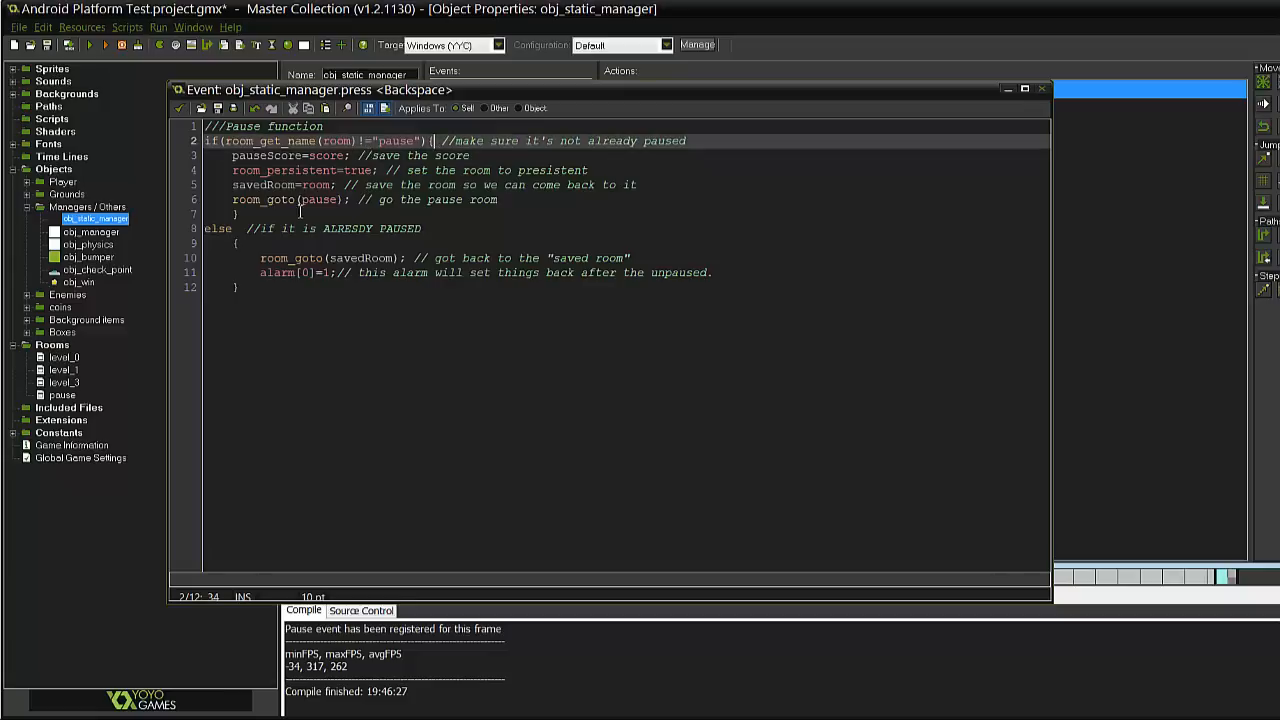
click(239, 214)
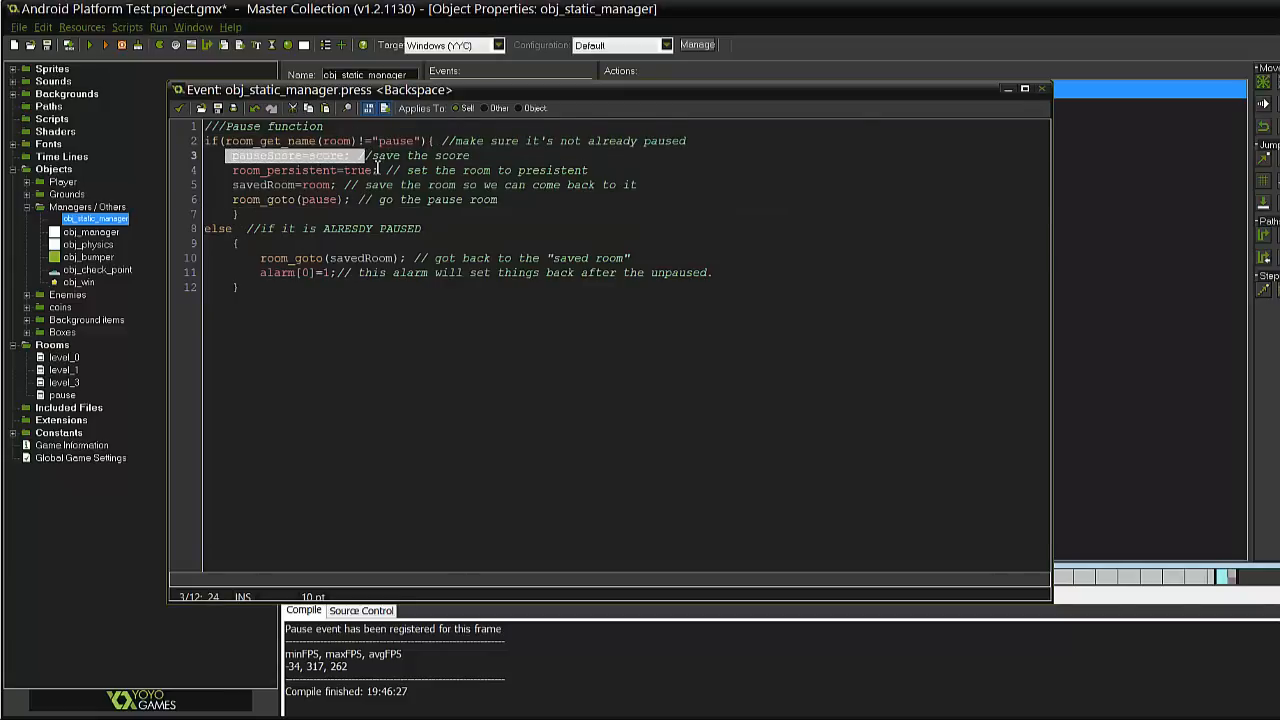
mouse_move(700, 328)
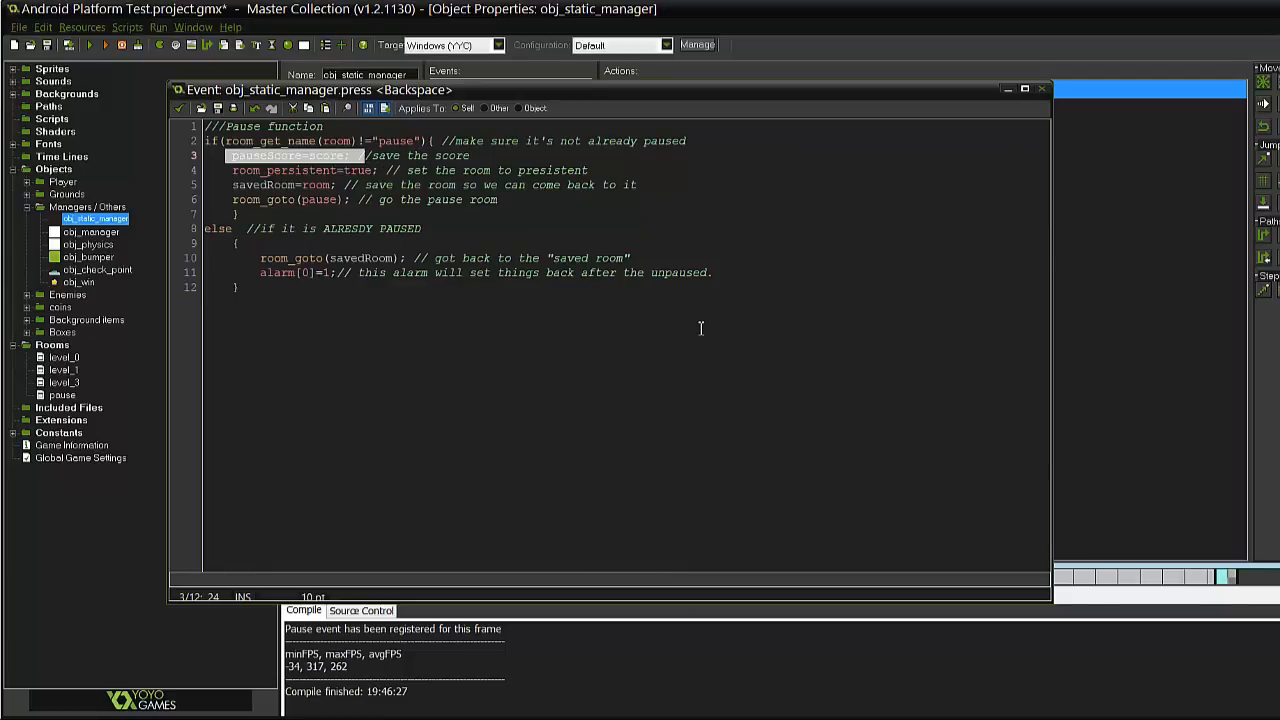
mouse_move(644, 314)
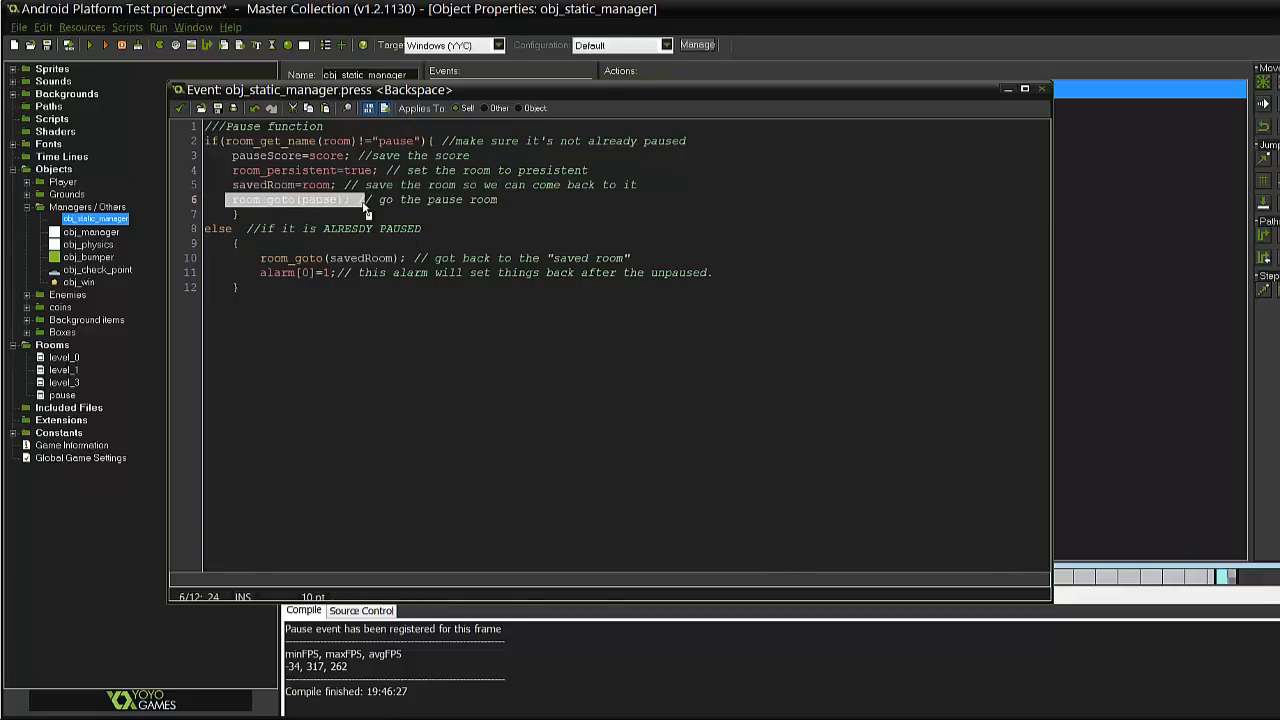
mouse_move(311, 62)
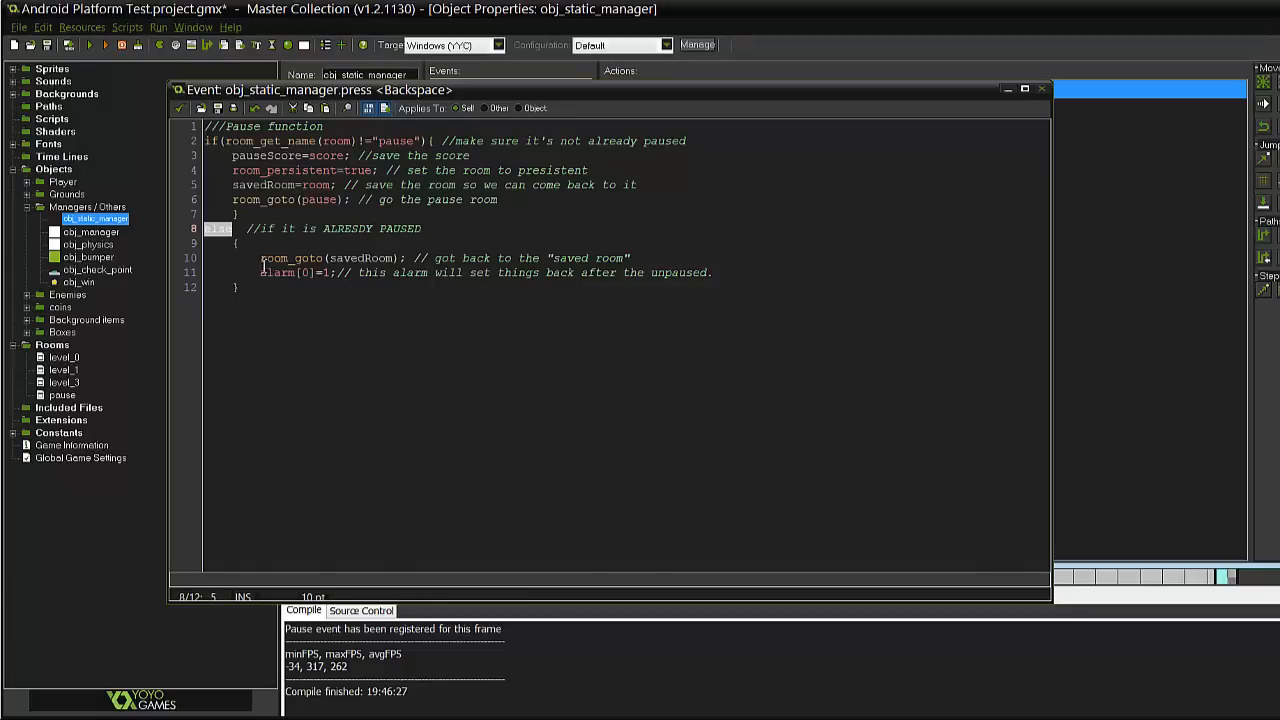
Highlight the alarm[0] setting in the pause code's unpause branch
double_click(358, 258)
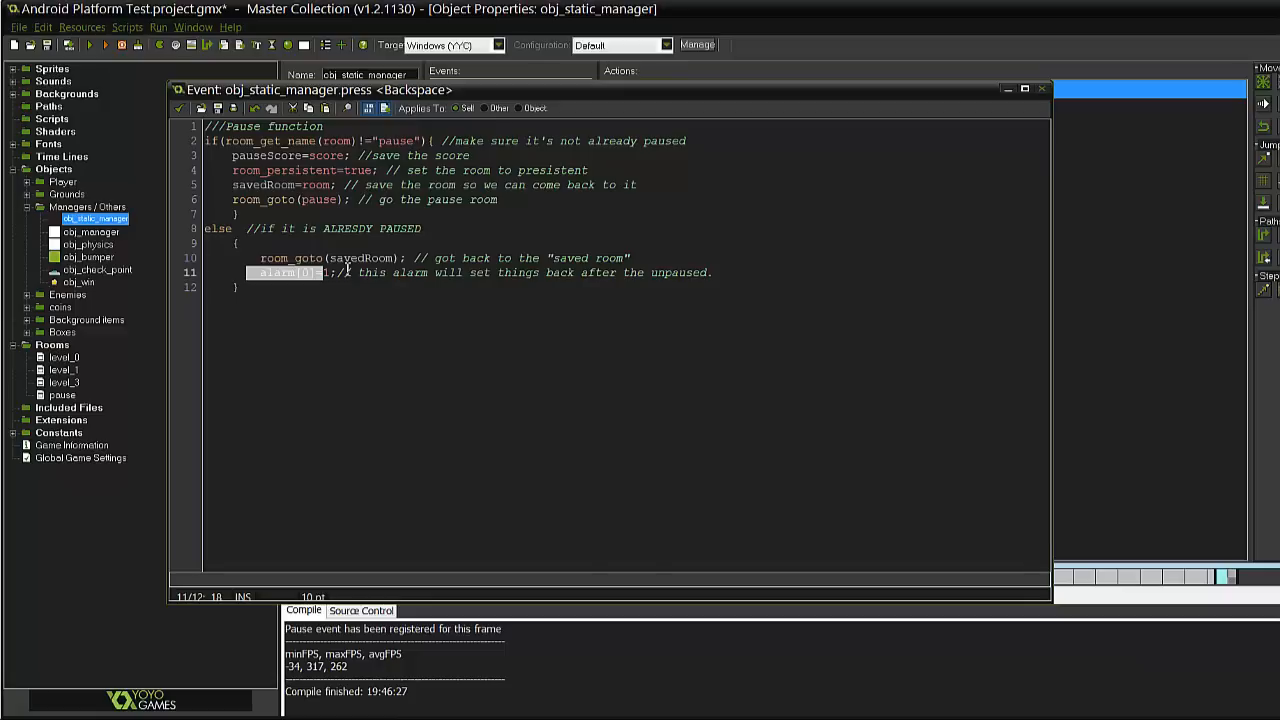
mouse_move(280, 280)
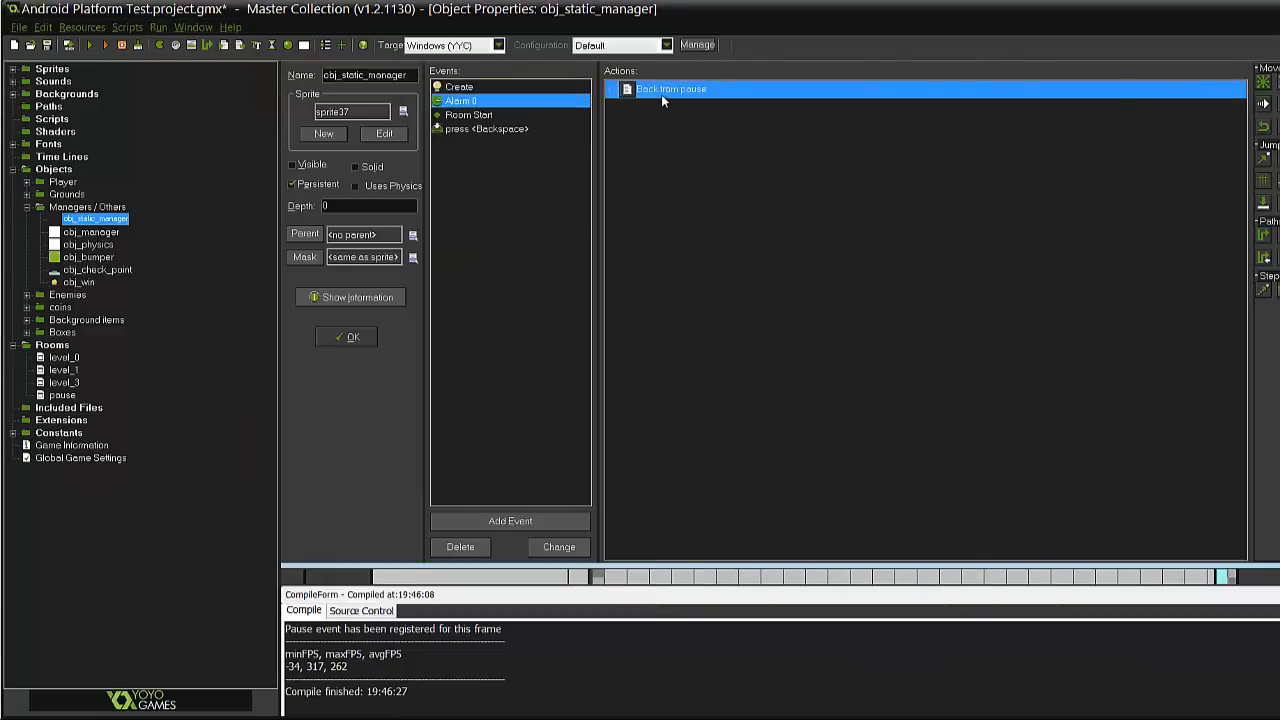
Open the Back from pause code, highlighting pauseScore and the obj_manager reference
double_click(670, 89)
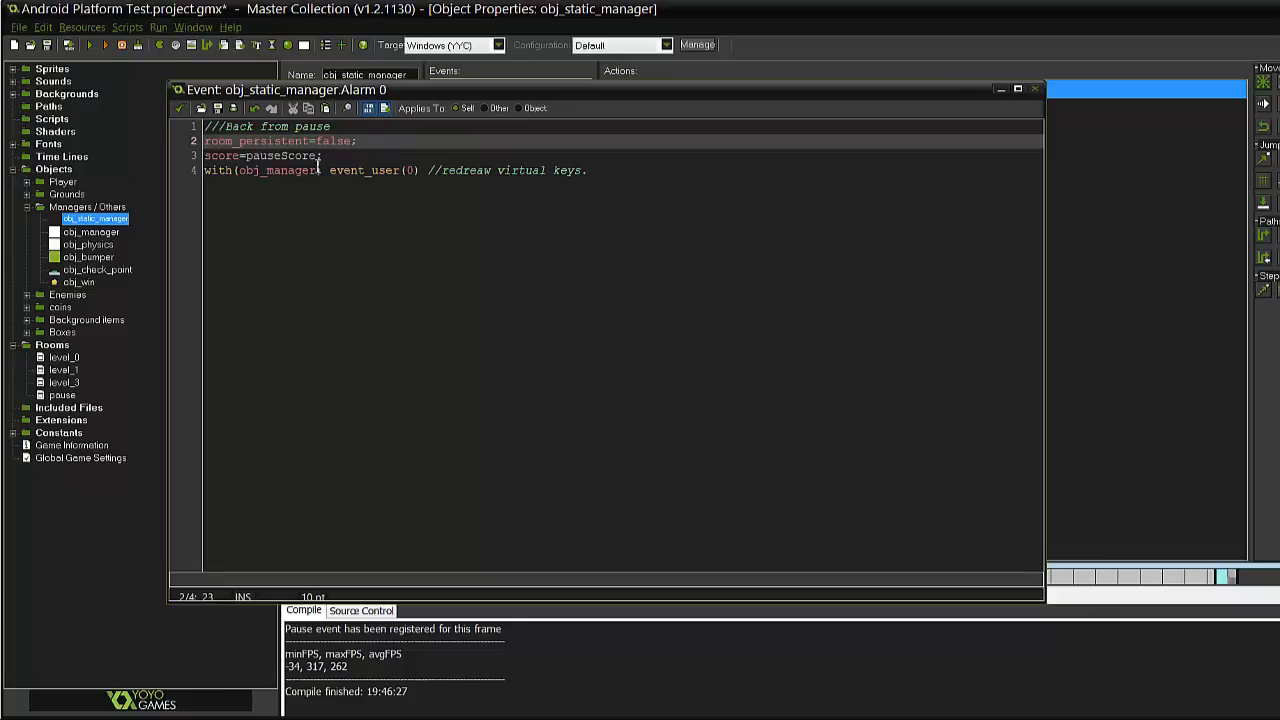
double_click(280, 141)
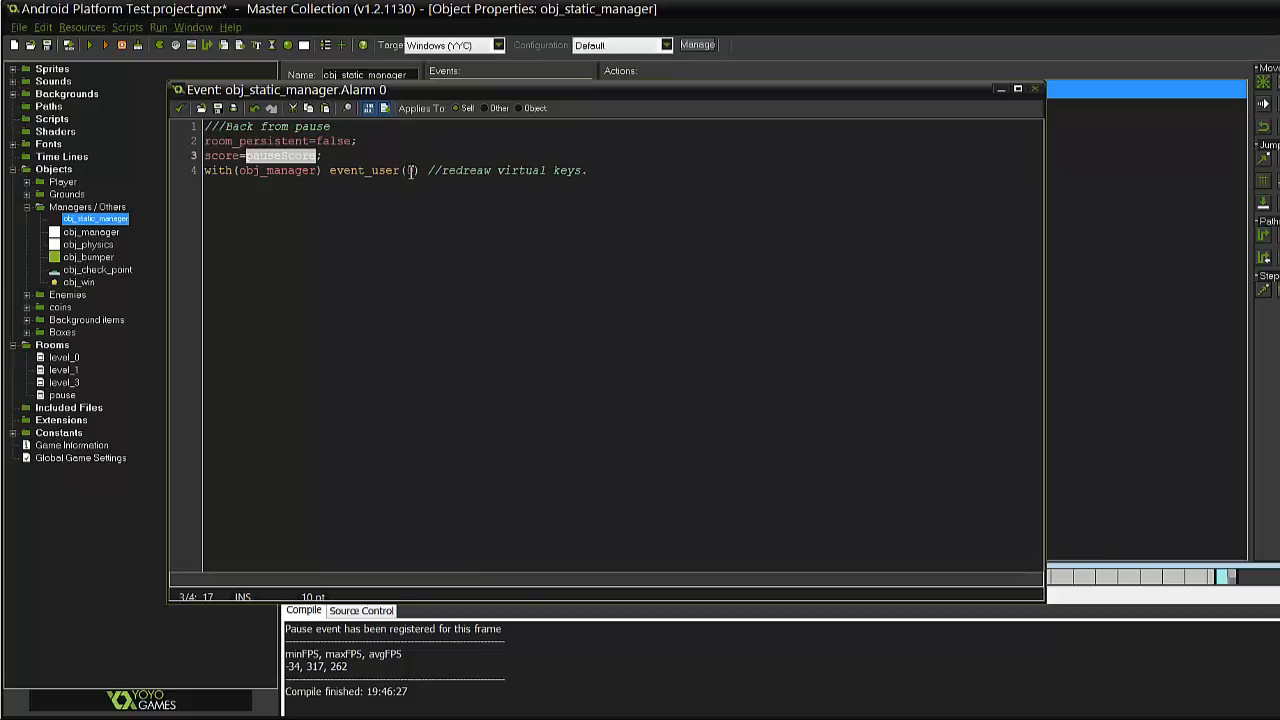
text(0)
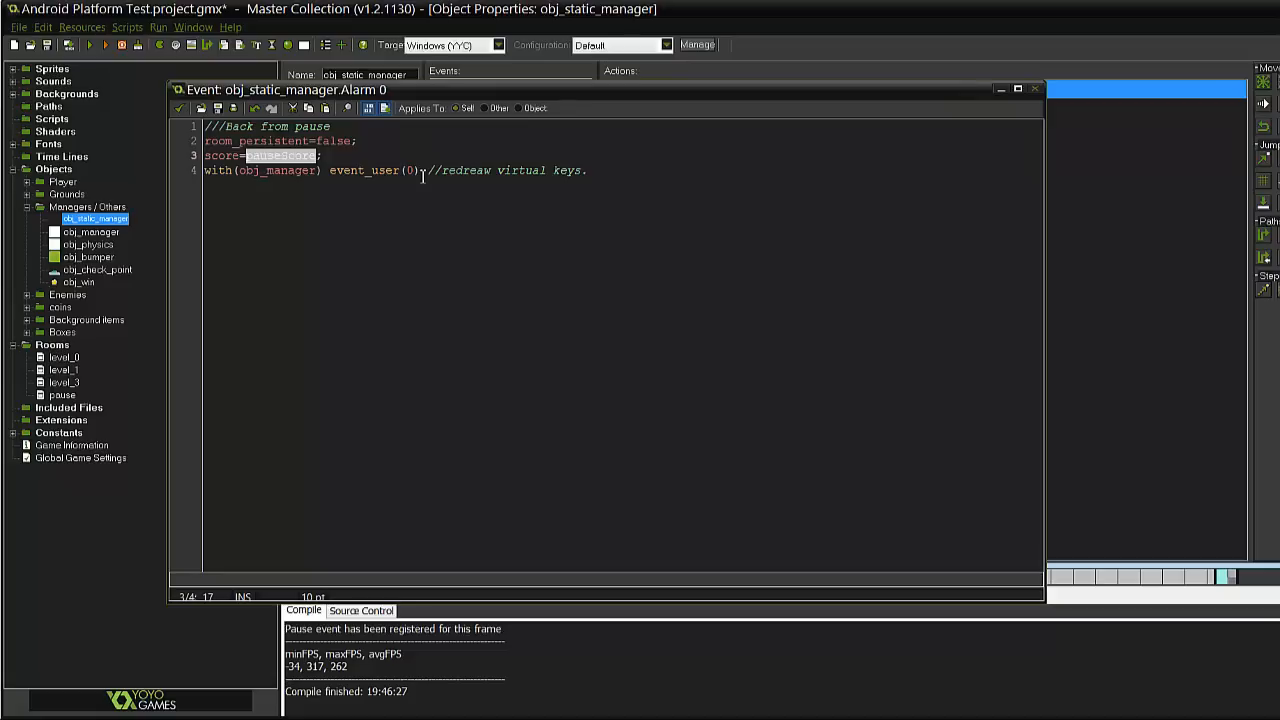
mouse_move(709, 147)
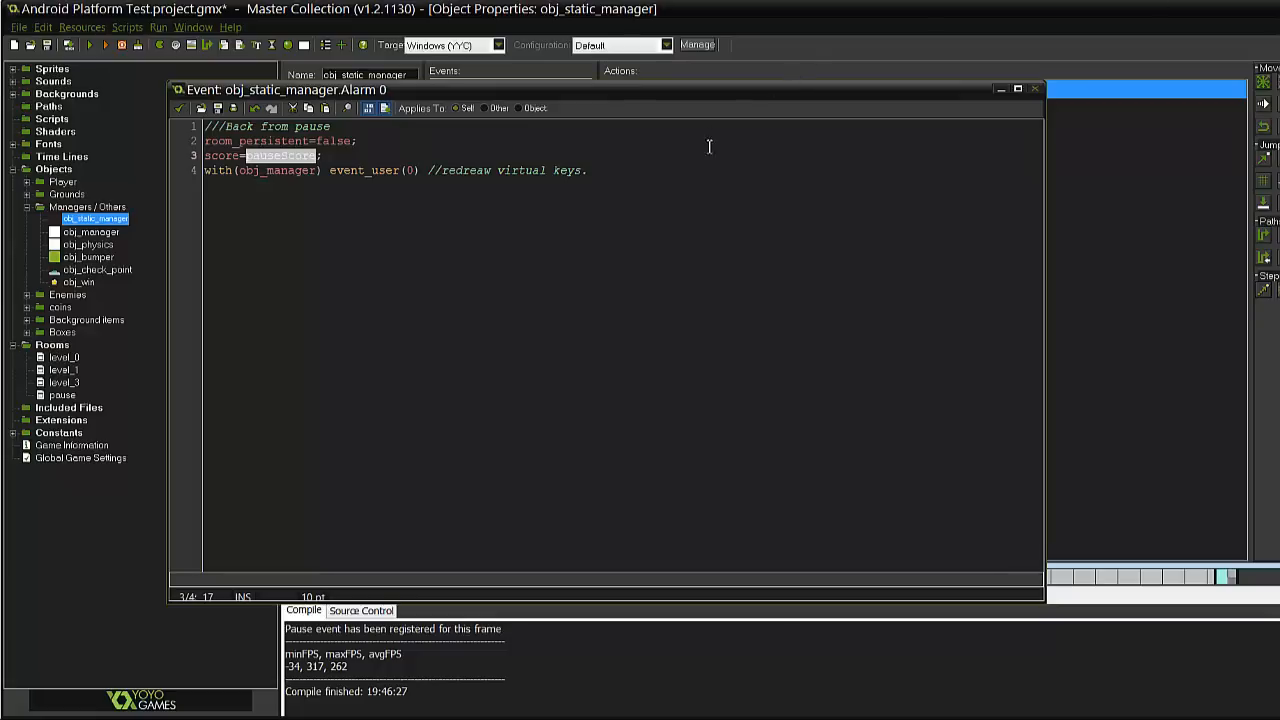
mouse_move(645, 194)
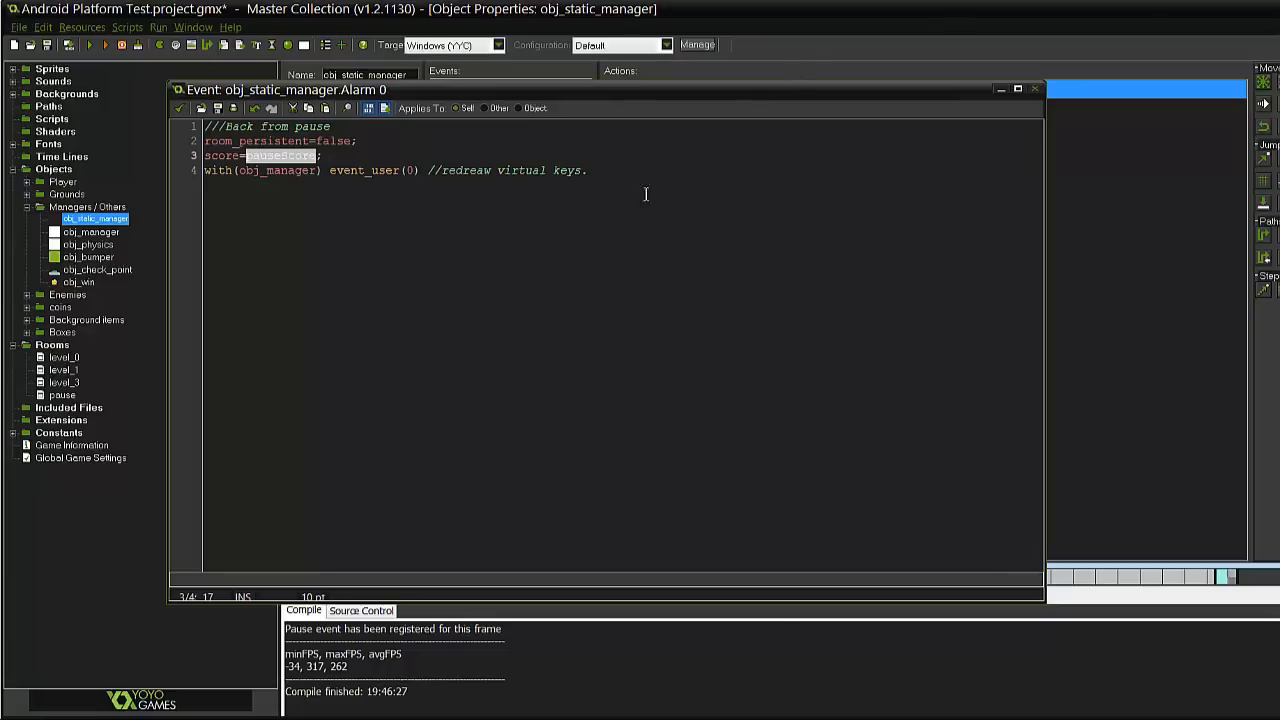
mouse_move(587, 194)
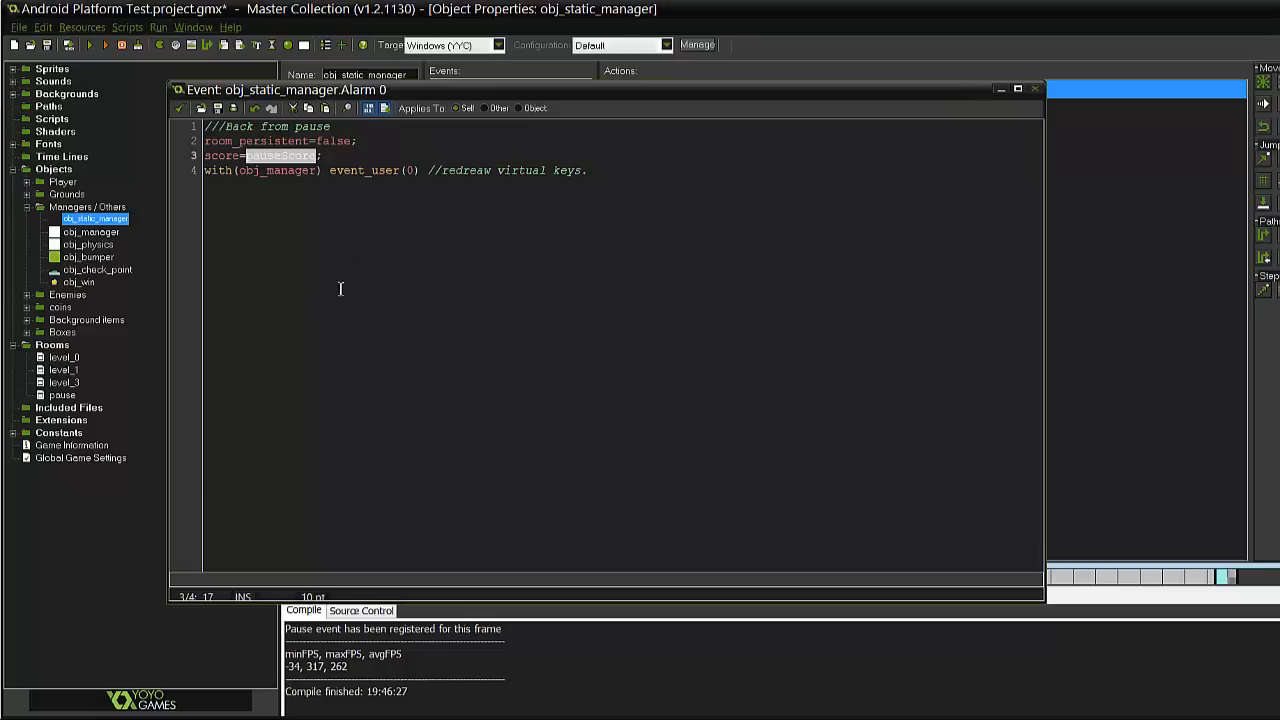
double_click(278, 170)
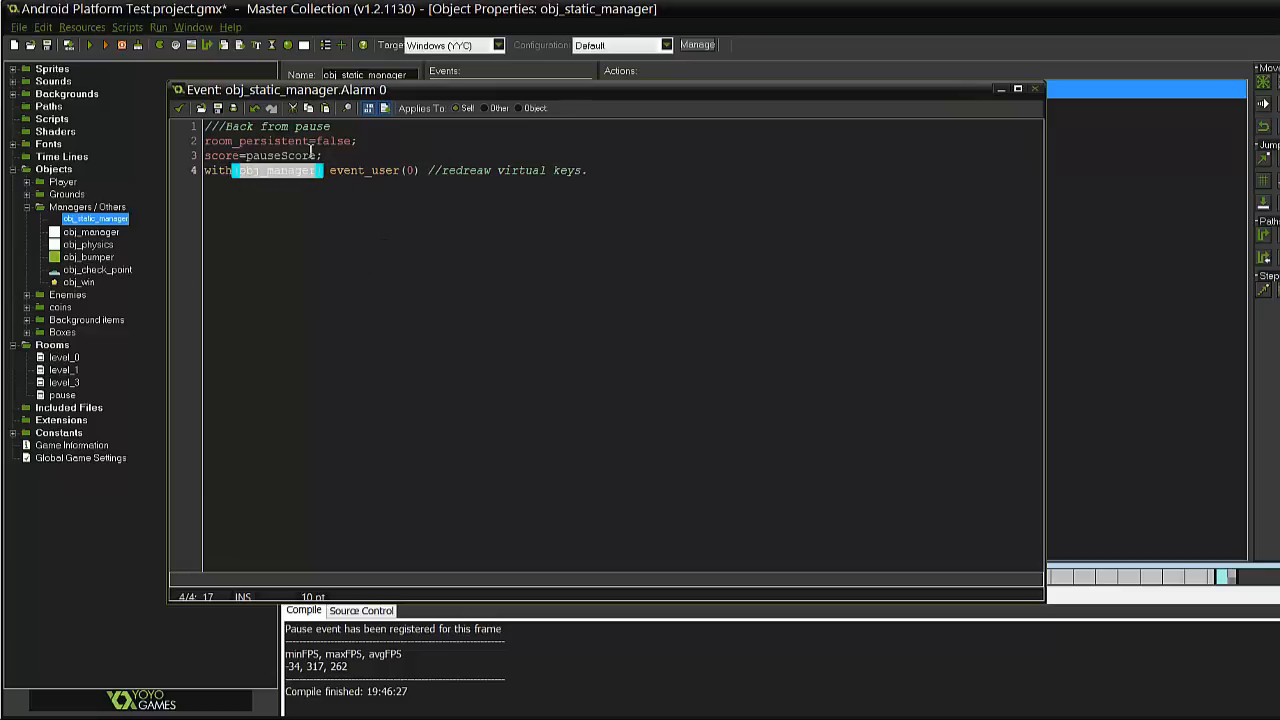
mouse_move(260, 475)
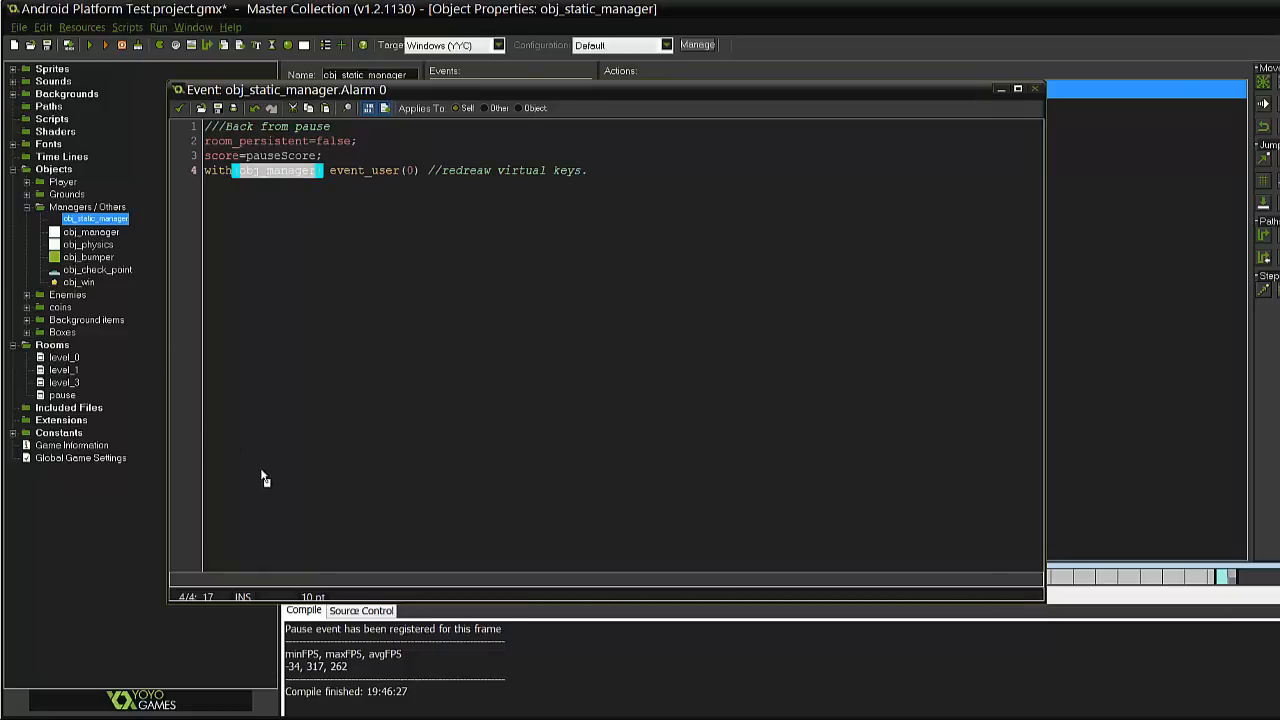
mouse_move(285, 262)
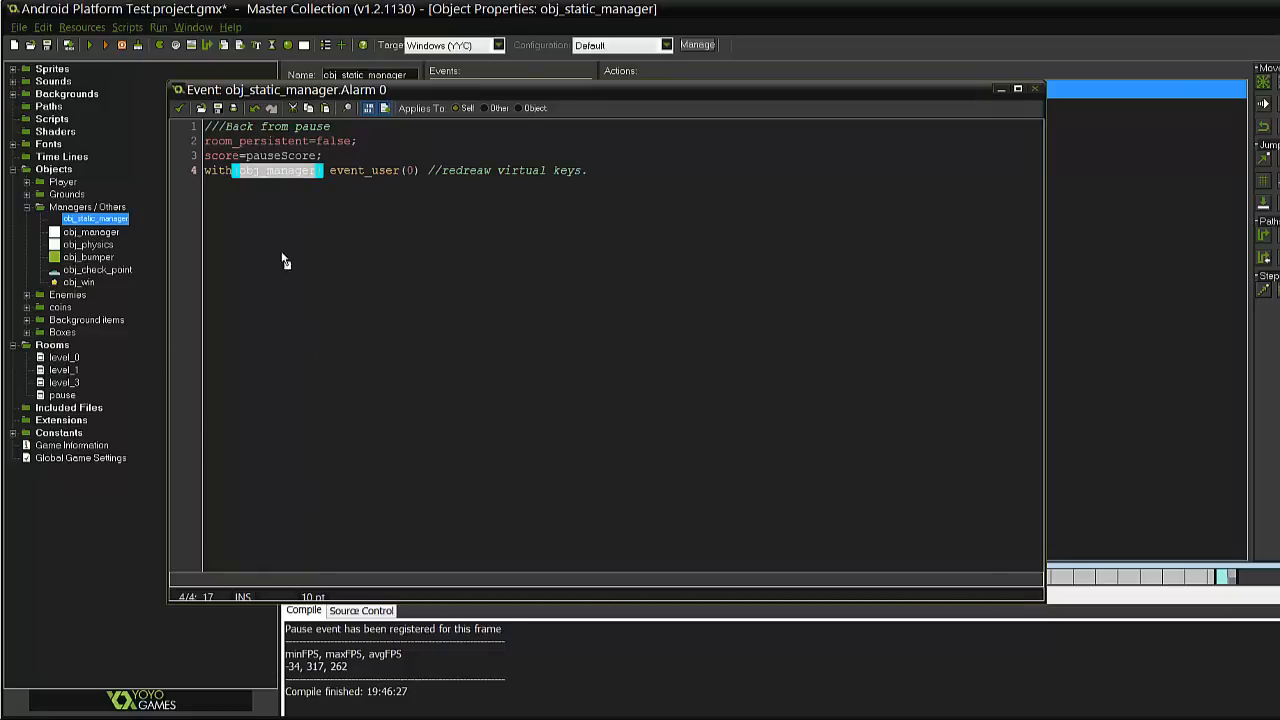
Select obj_manager in the resource tree
click(91, 231)
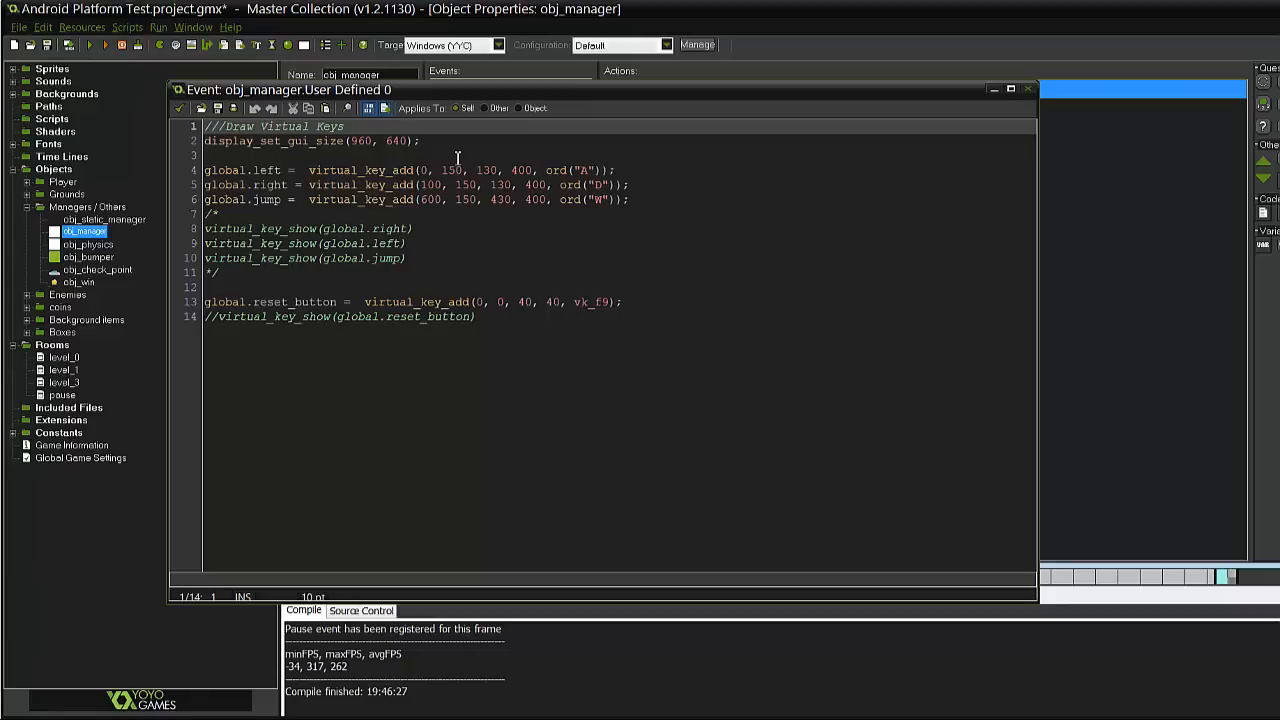
mouse_move(420, 178)
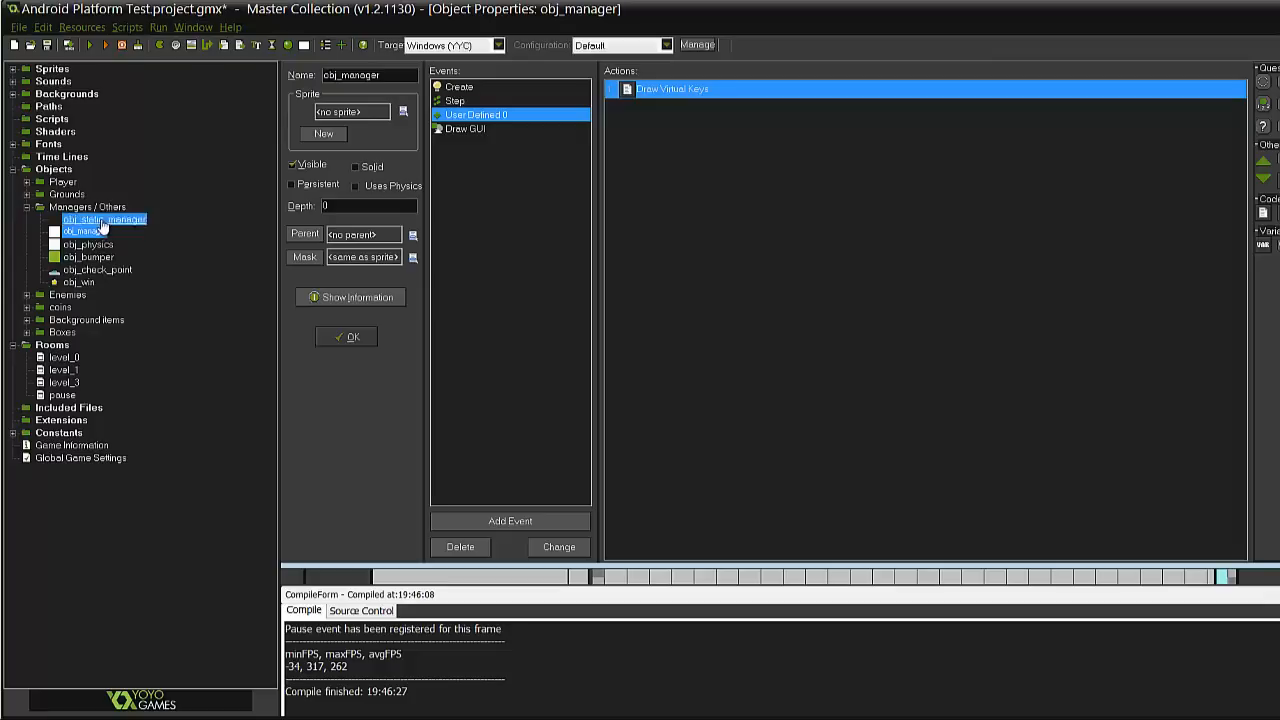
Select obj_static_manager and open its Backspace press Pause function code
click(95, 219)
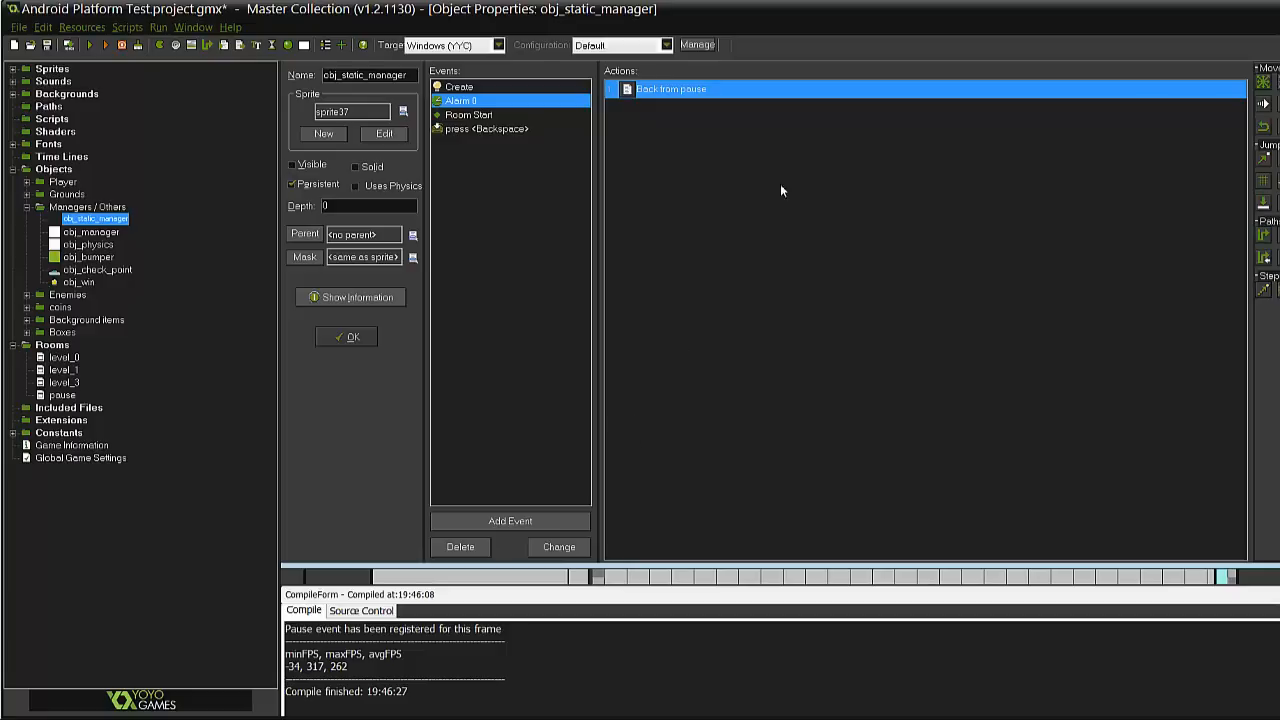
mouse_move(460, 159)
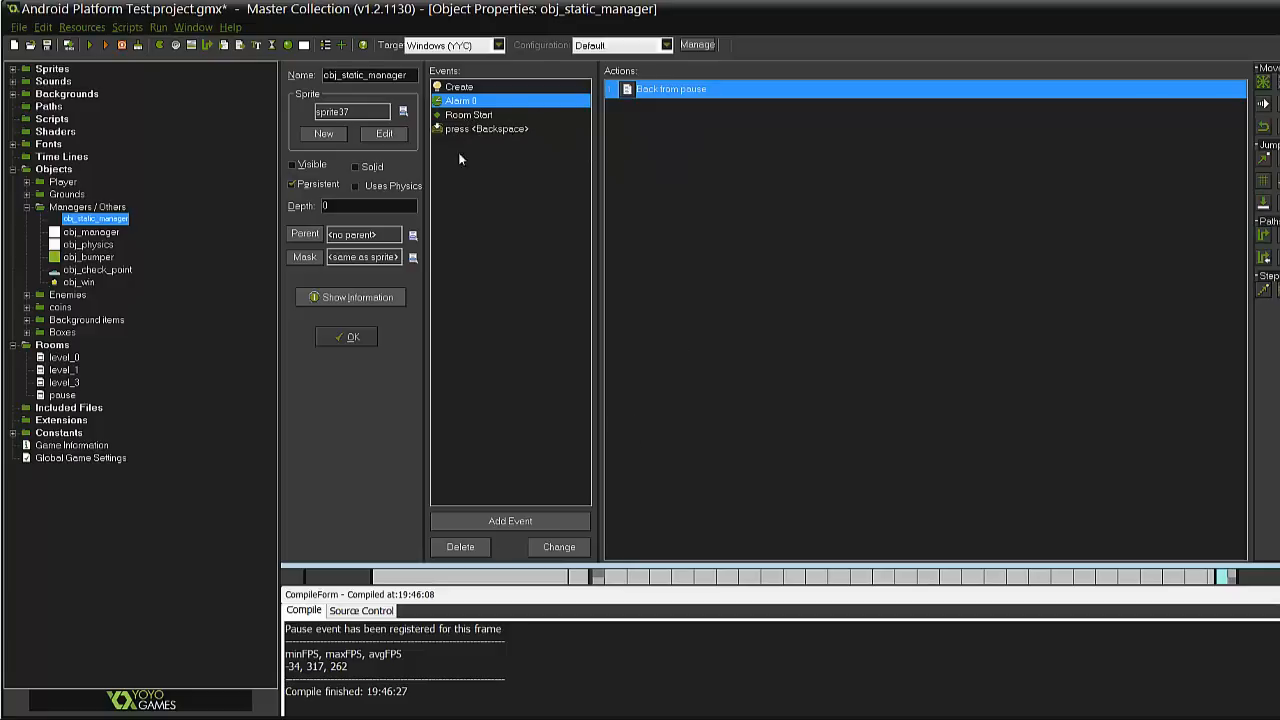
mouse_move(475, 122)
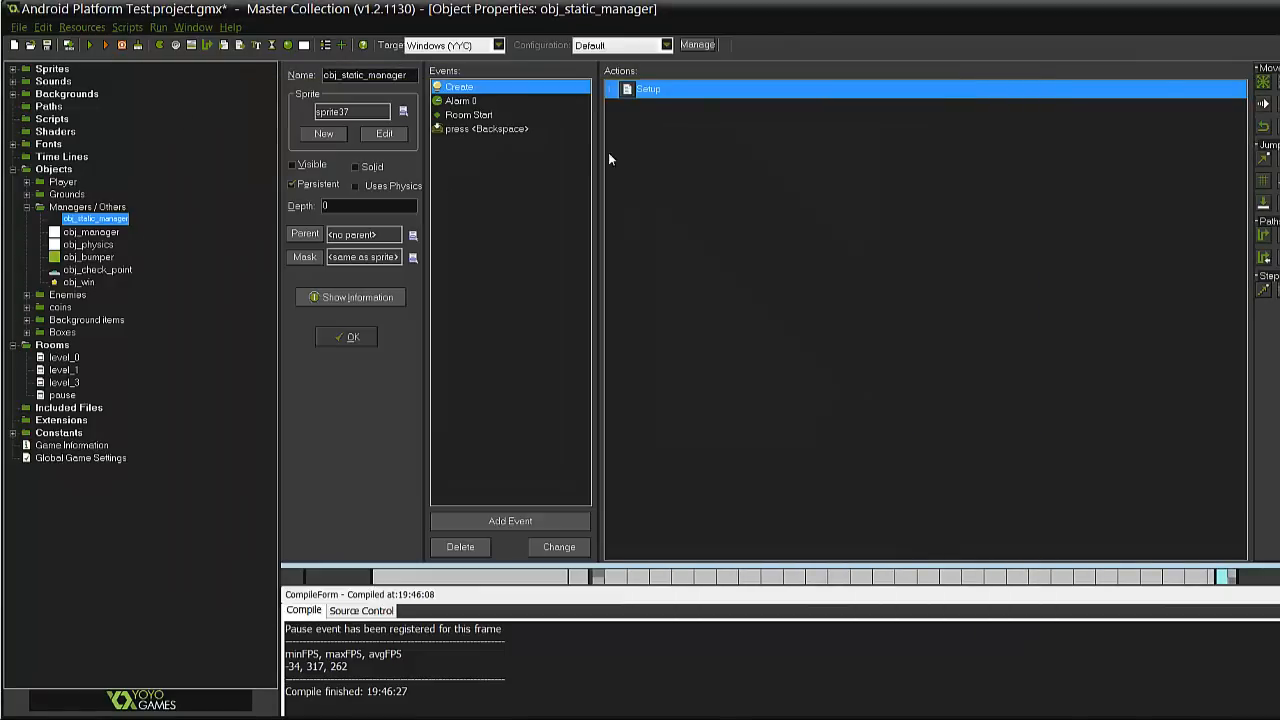
click(487, 128)
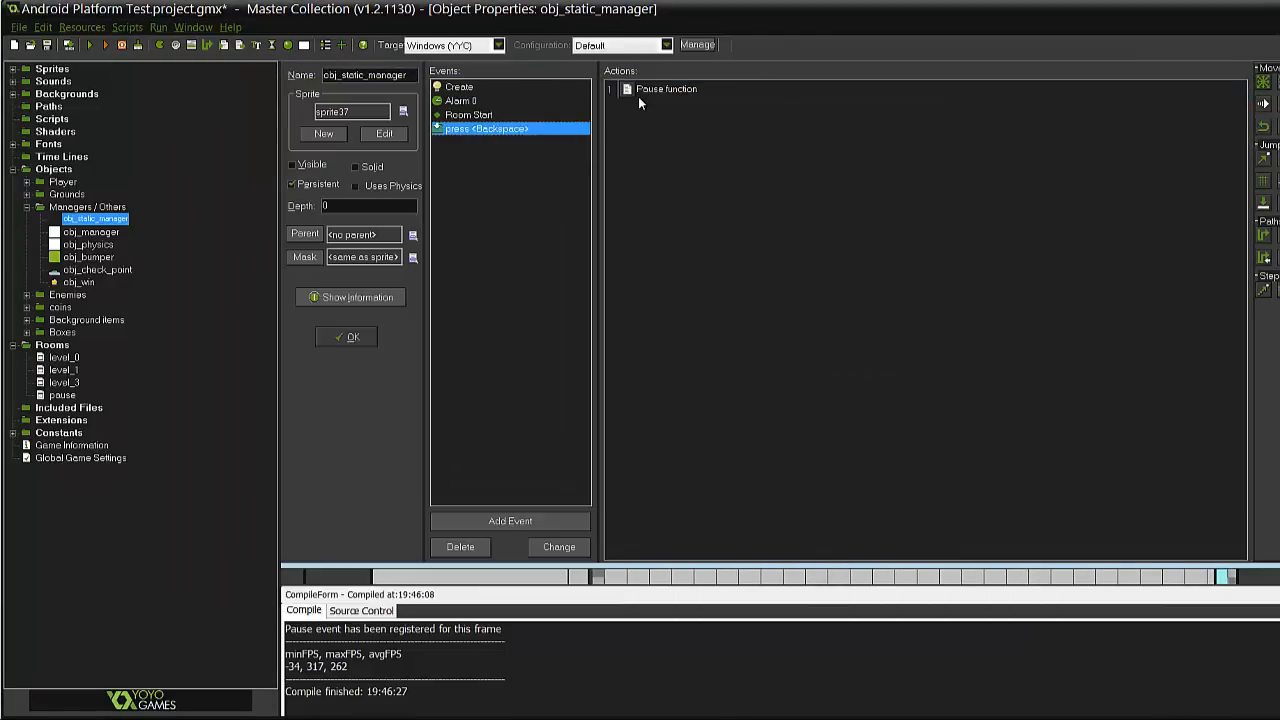
double_click(666, 89)
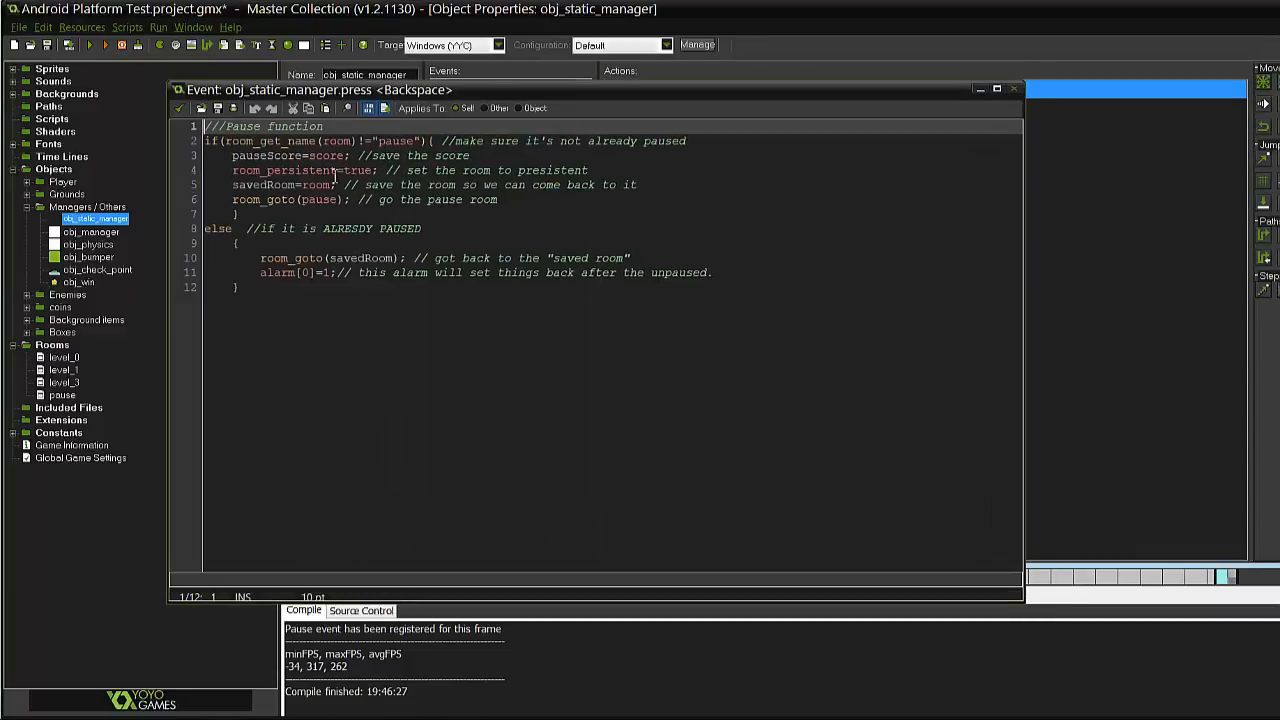
mouse_move(311, 430)
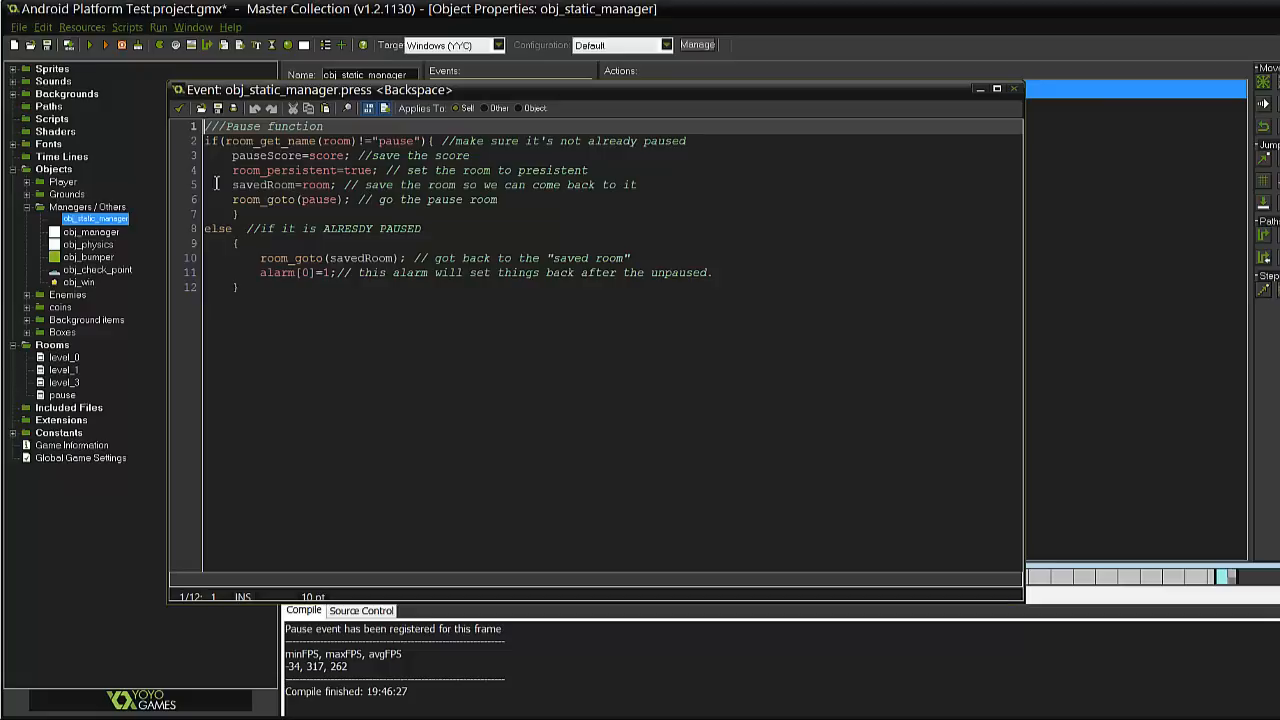
Close the Backspace Pause function code window
click(984, 89)
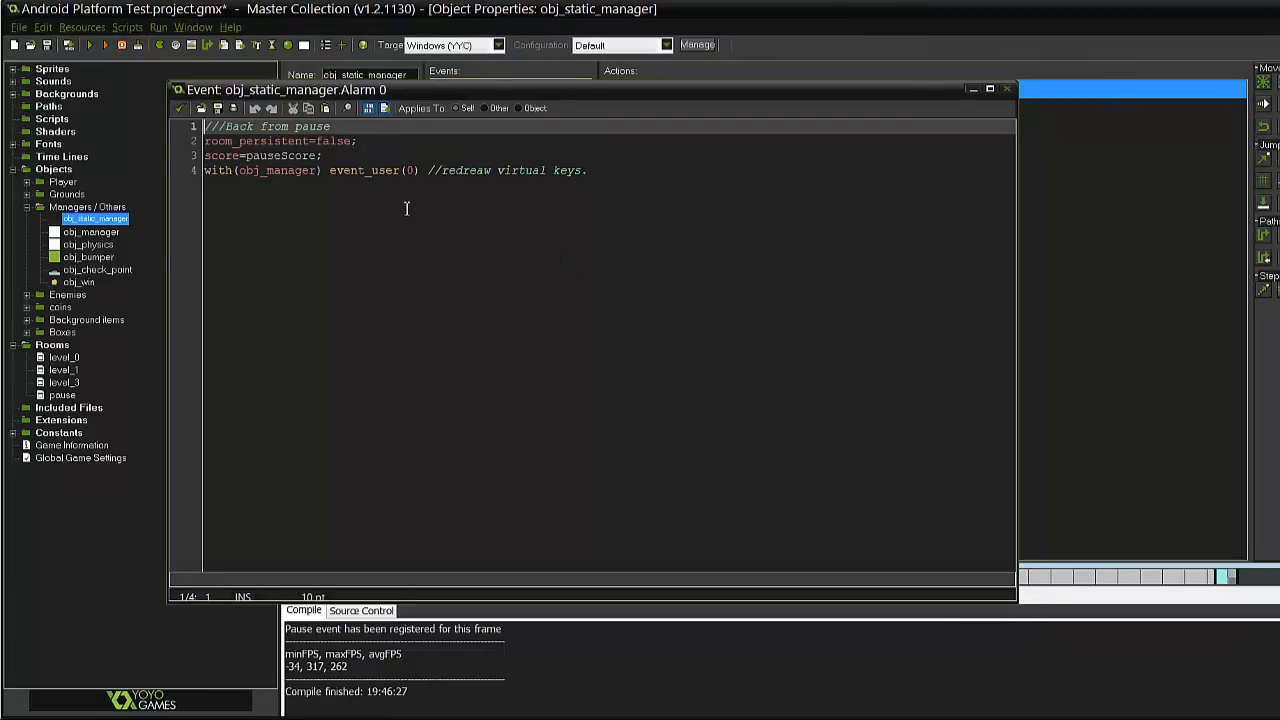
mouse_move(442, 210)
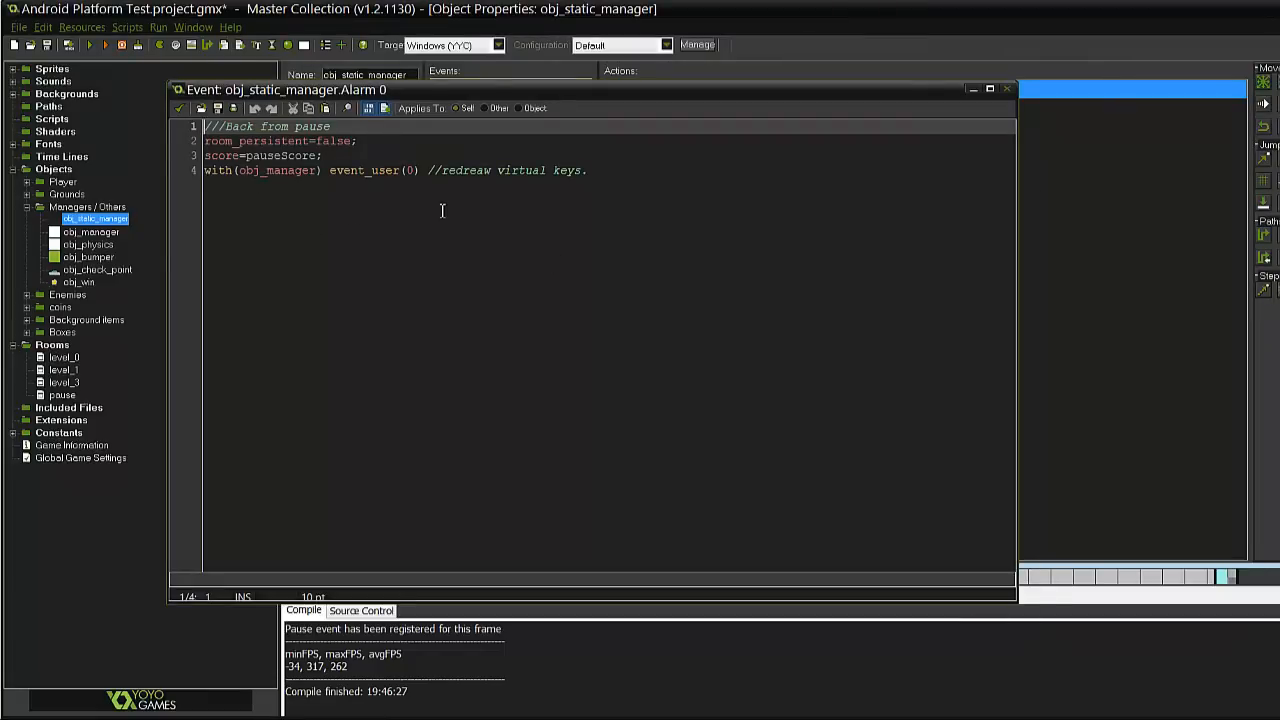
mouse_move(369, 334)
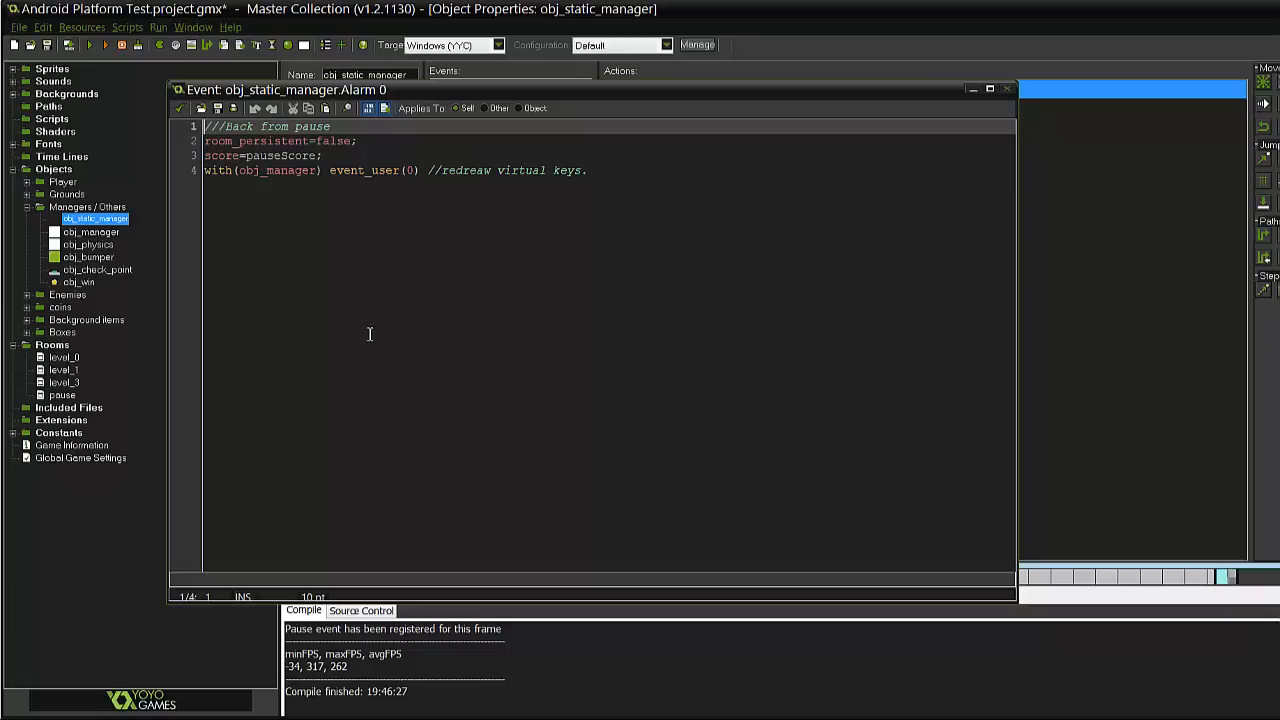
mouse_move(698, 478)
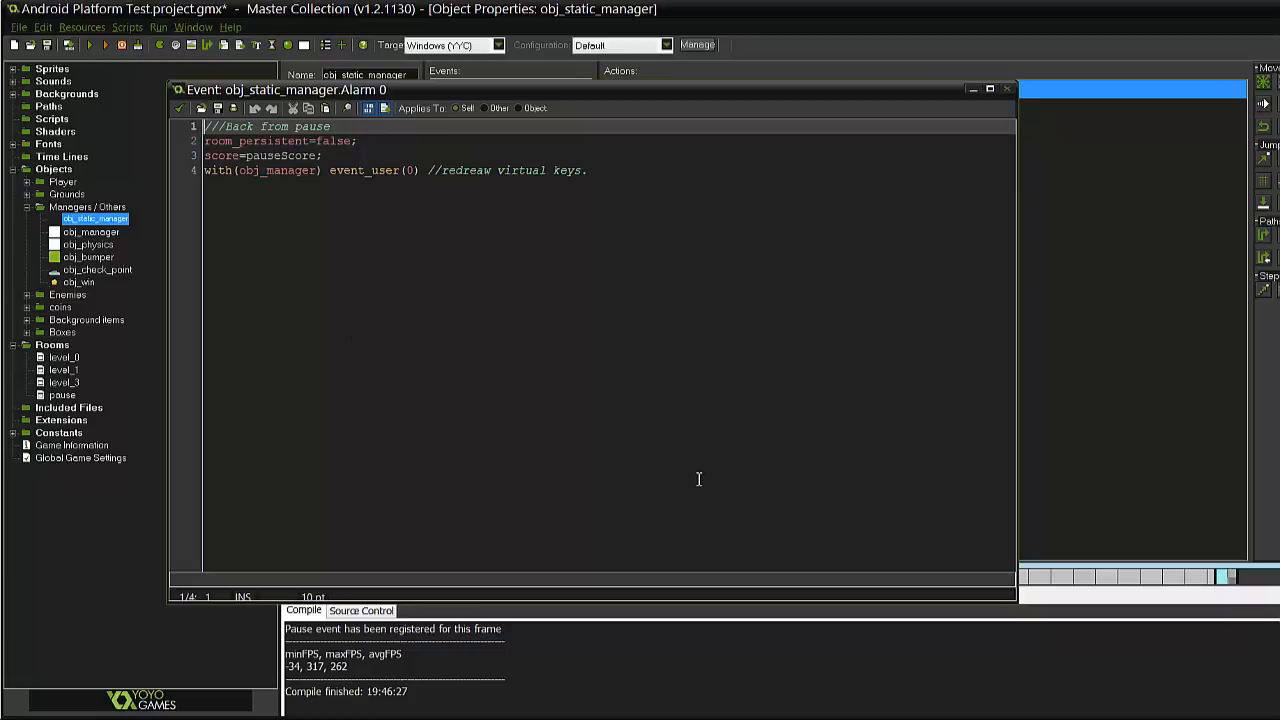